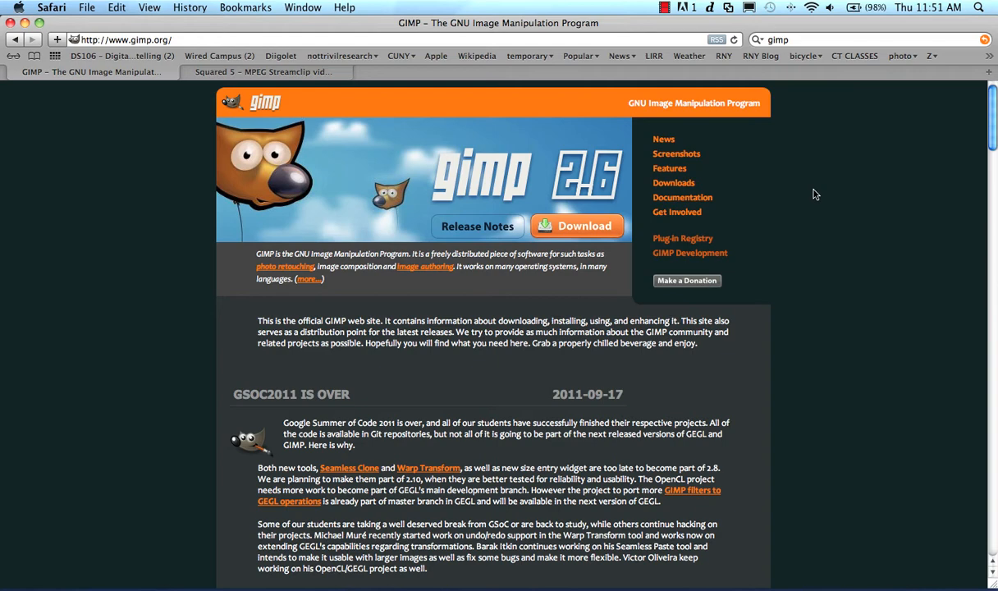
mouse_move(195, 95)
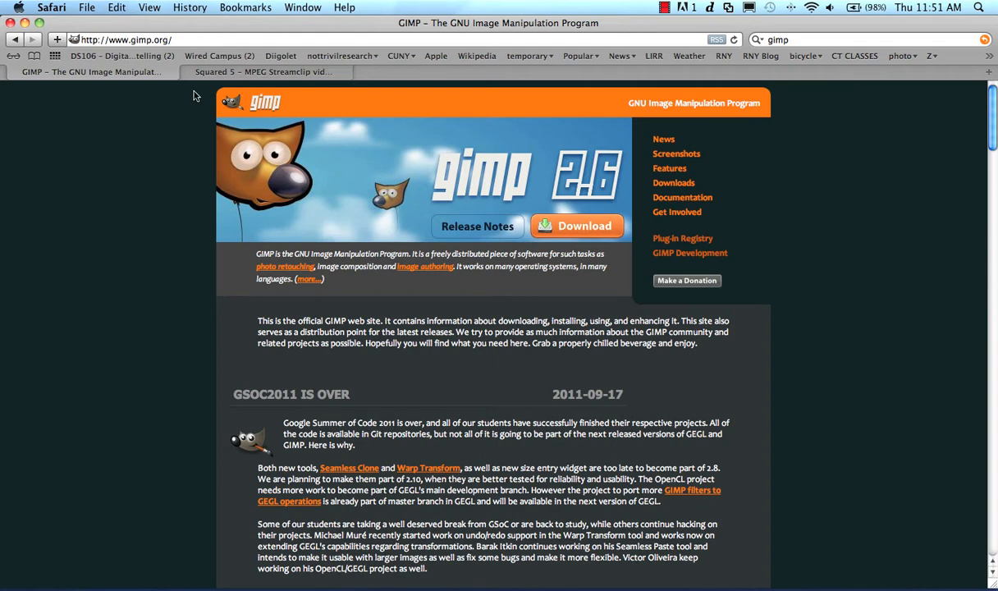
mouse_move(204, 92)
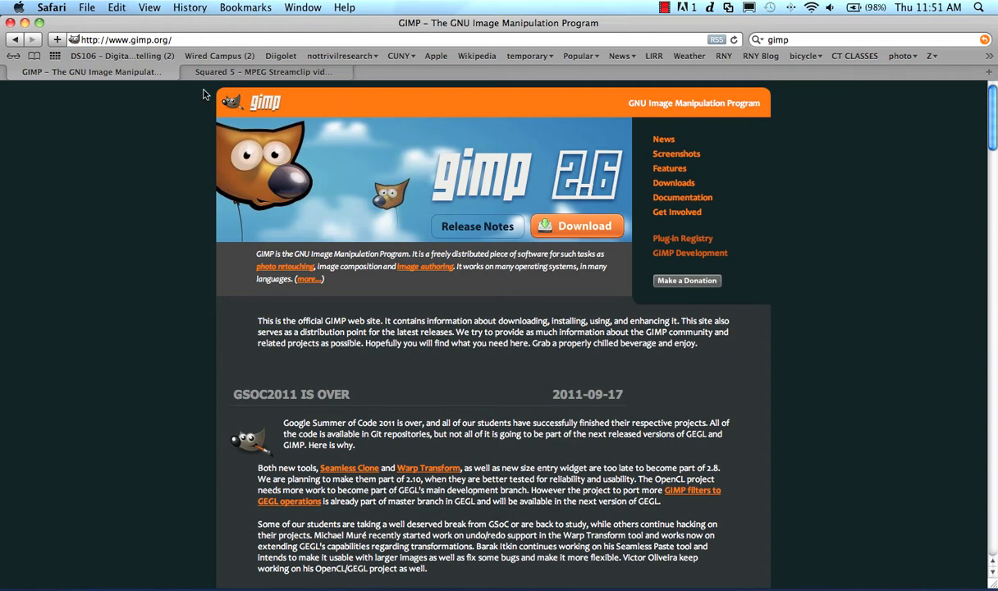
Glance at the Squared 5 download tab, then return to the GIMP homepage tab
left_click(263, 72)
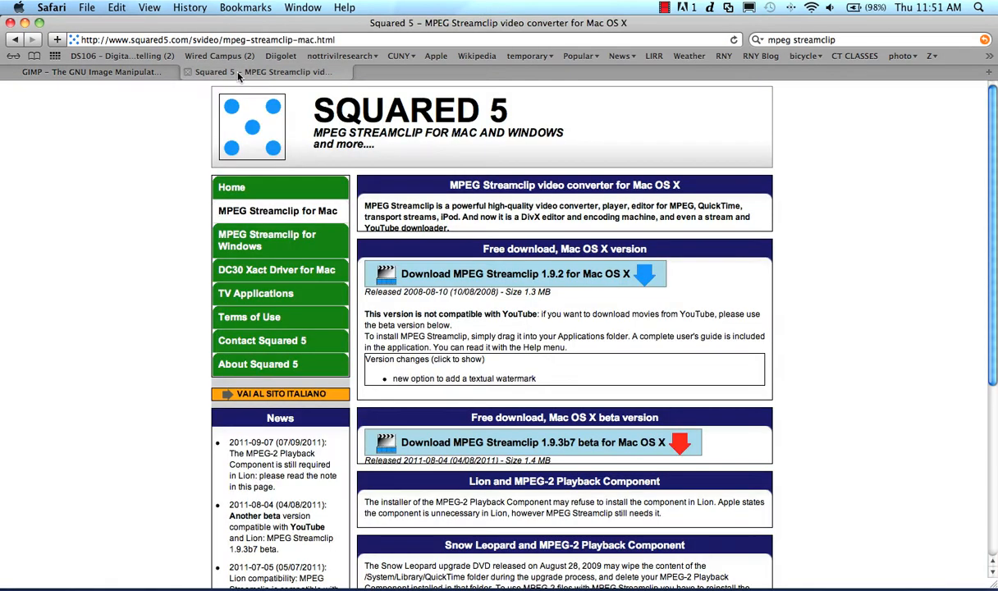
mouse_move(146, 273)
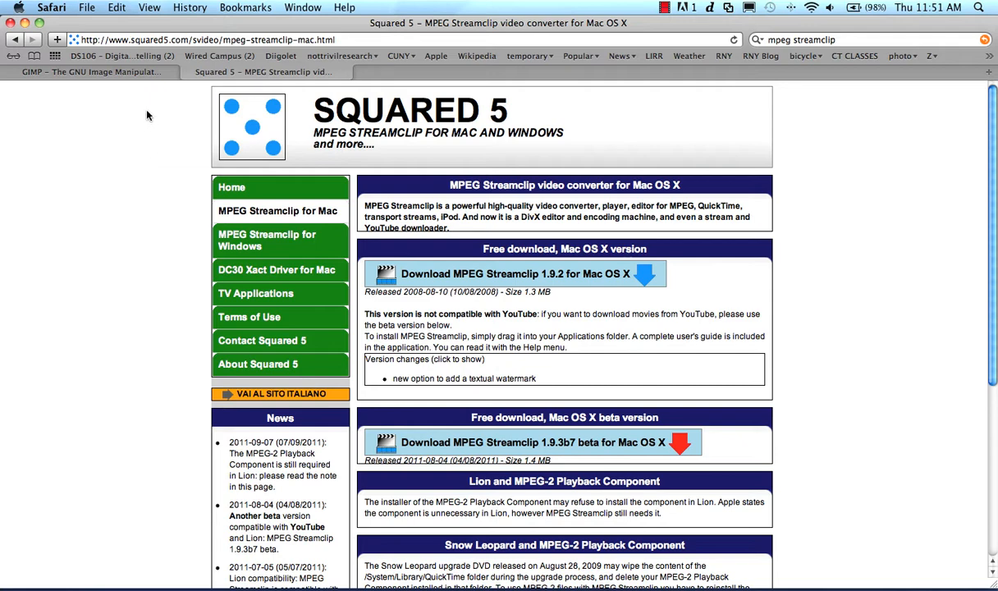
mouse_move(170, 96)
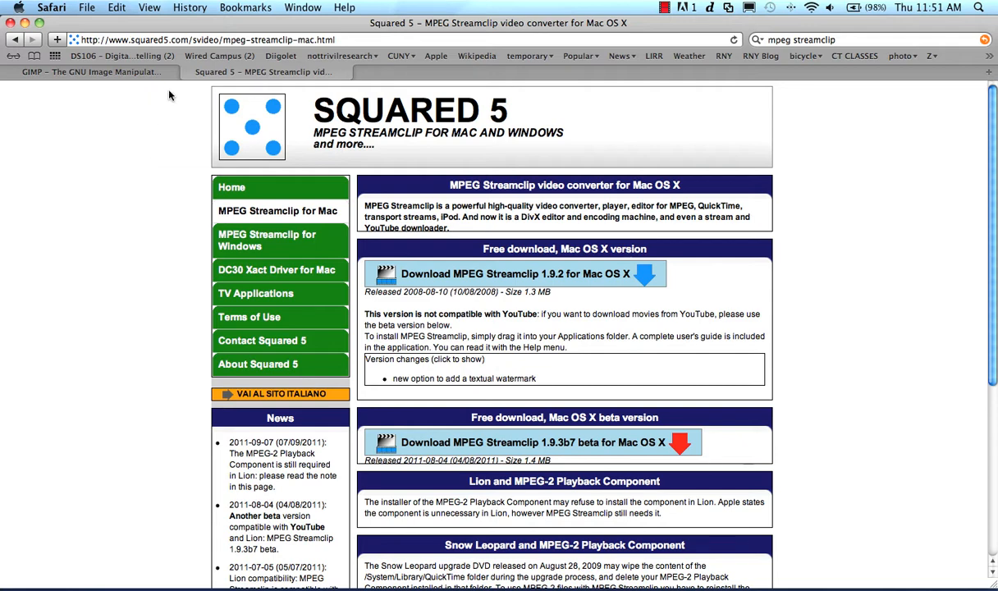
left_click(90, 72)
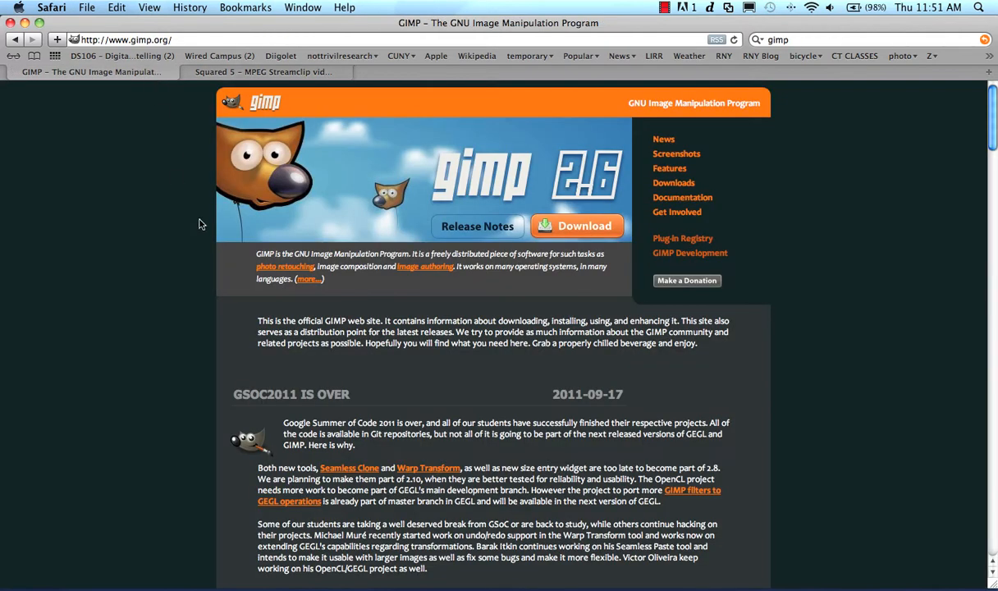
mouse_move(697, 268)
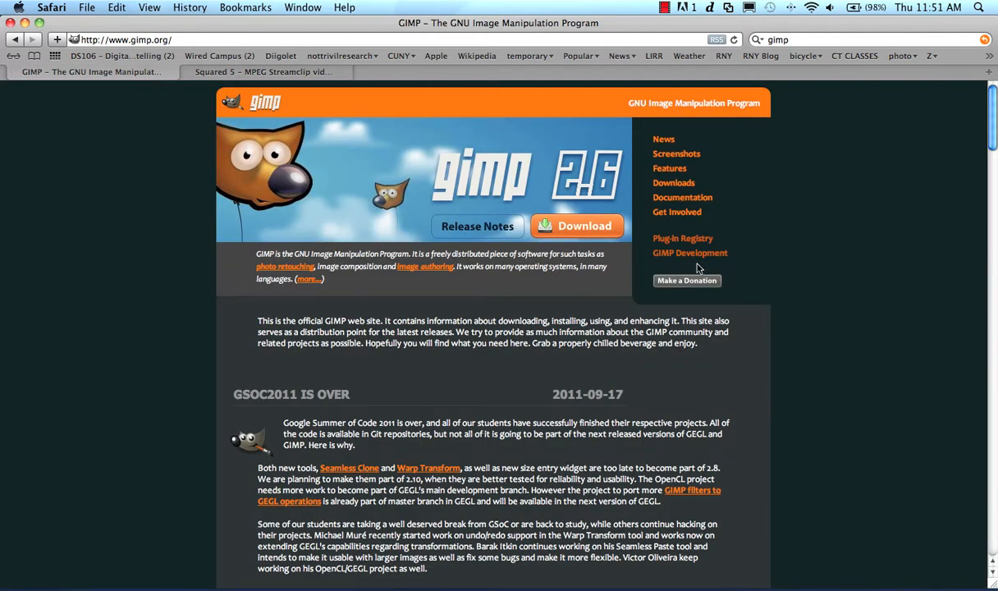
mouse_move(794, 180)
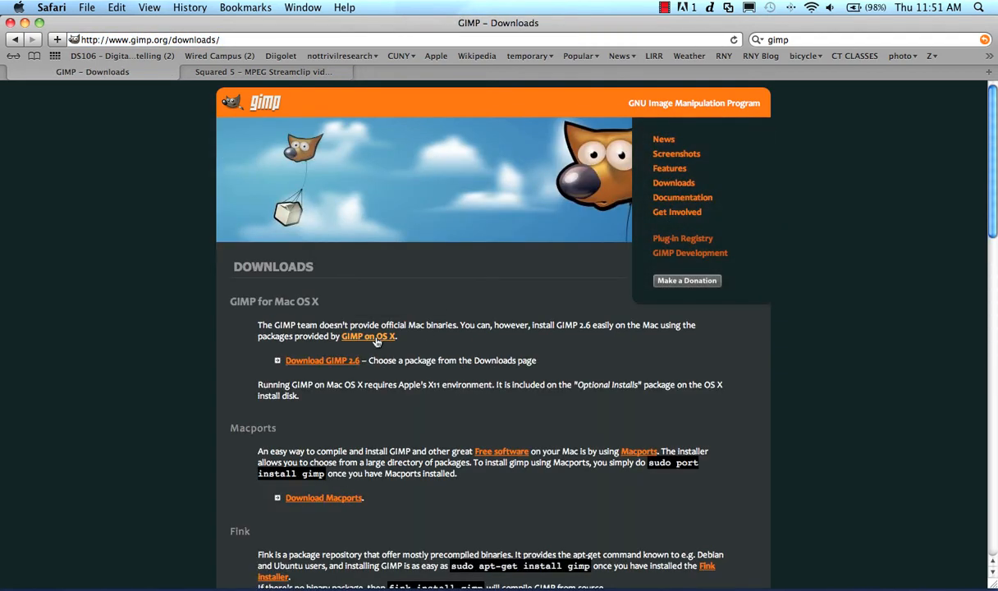
Go to the GIMP on OS X site and its DOWNLOAD page listing GIMP 2.6.11
left_click(367, 335)
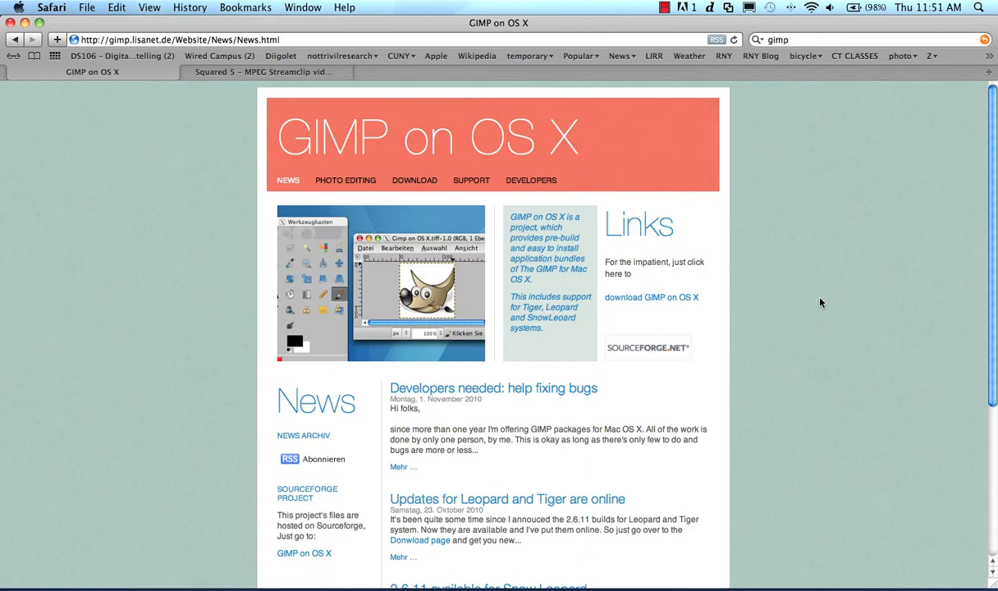
scroll("up", 3)
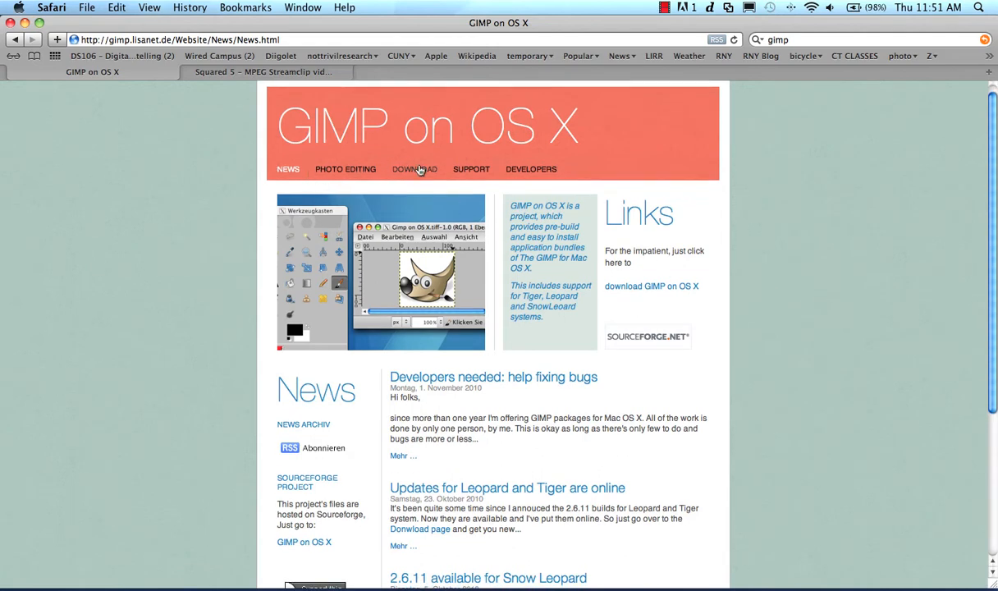
left_click(415, 169)
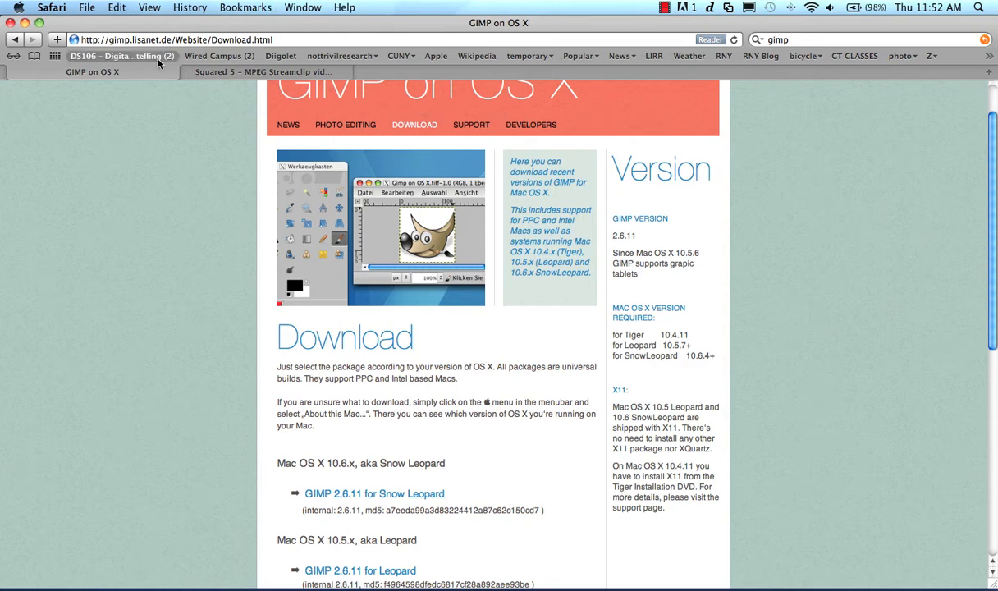
mouse_move(261, 72)
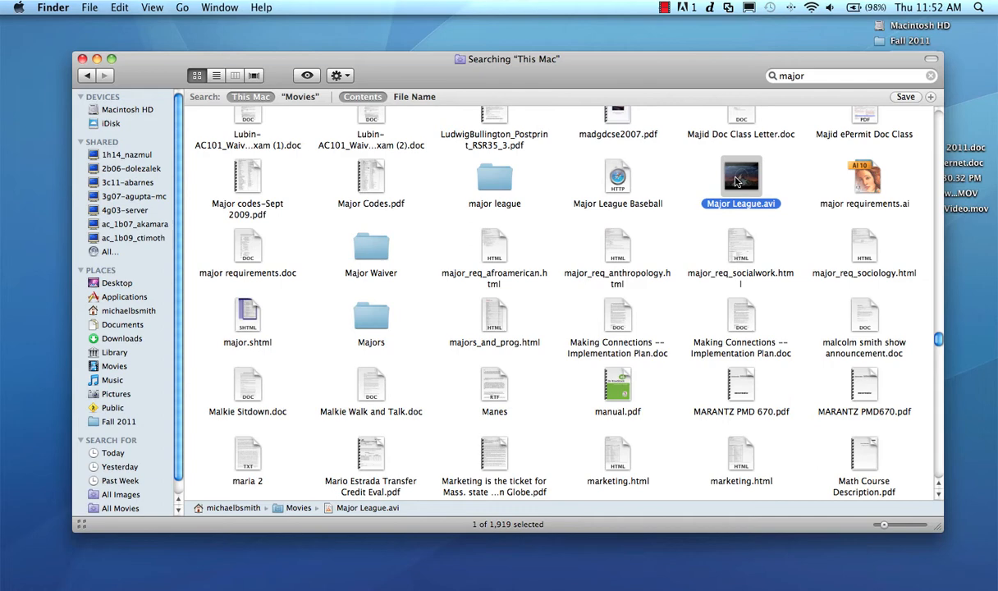
mouse_move(745, 182)
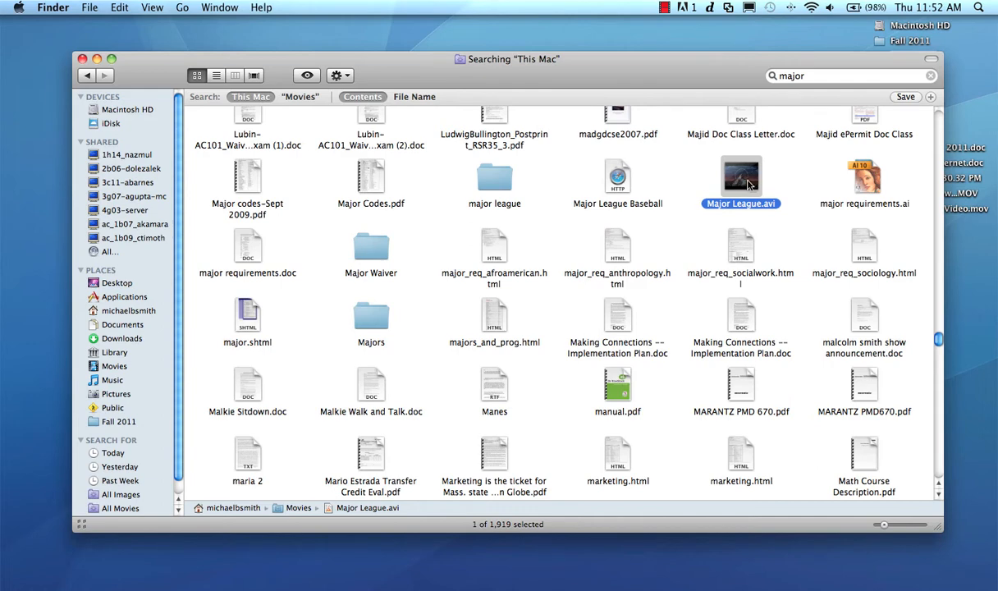
Open Major League.avi with MPEG Streamclip from its context menu
right_click(740, 179)
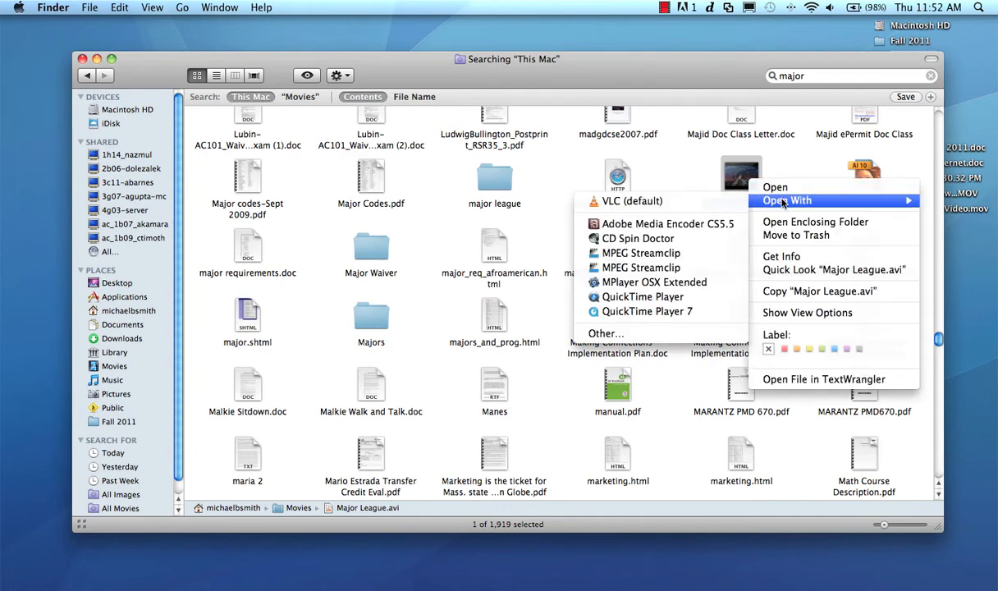
mouse_move(651, 282)
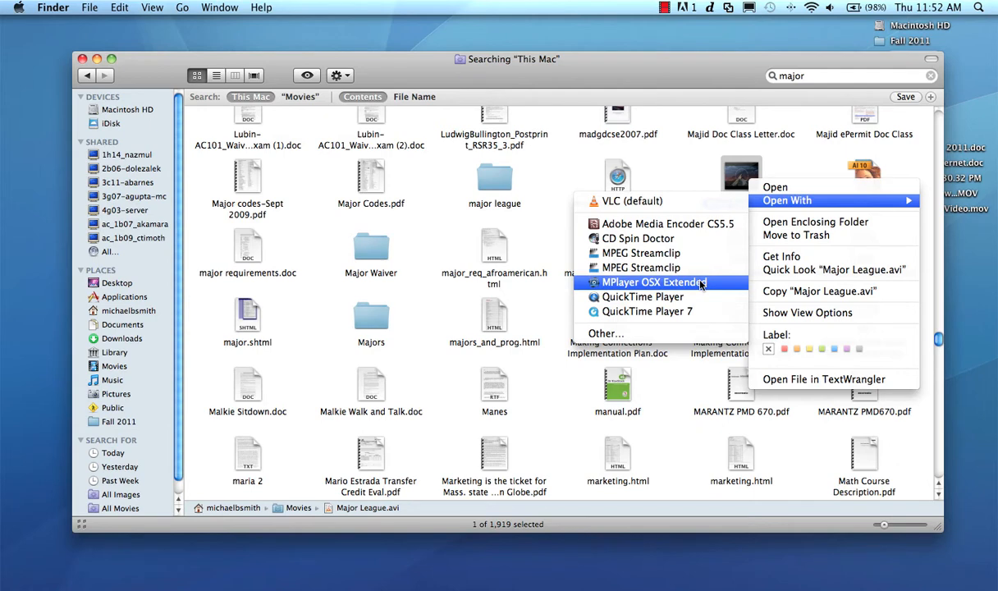
mouse_move(656, 253)
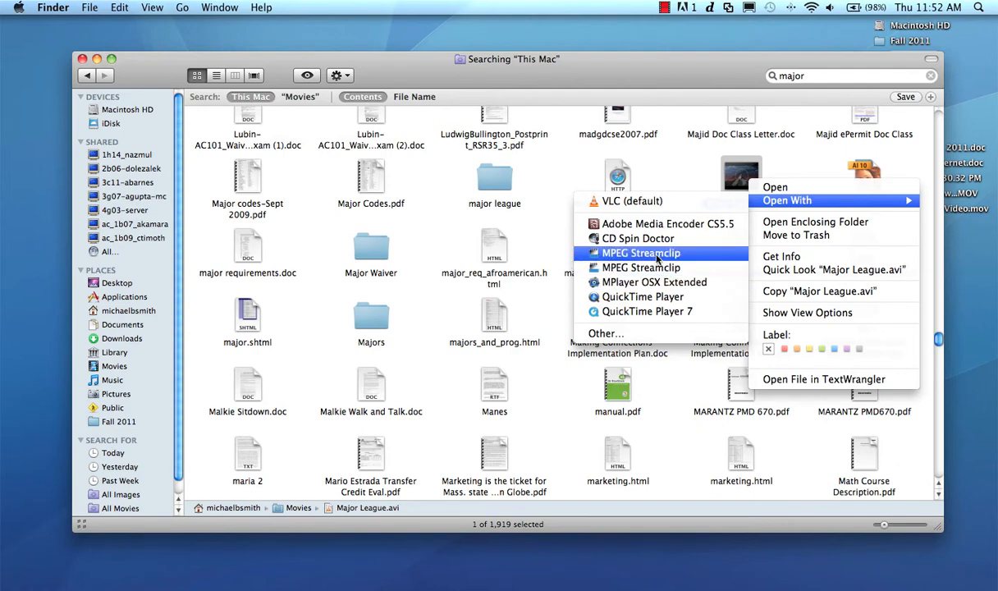
left_click(641, 252)
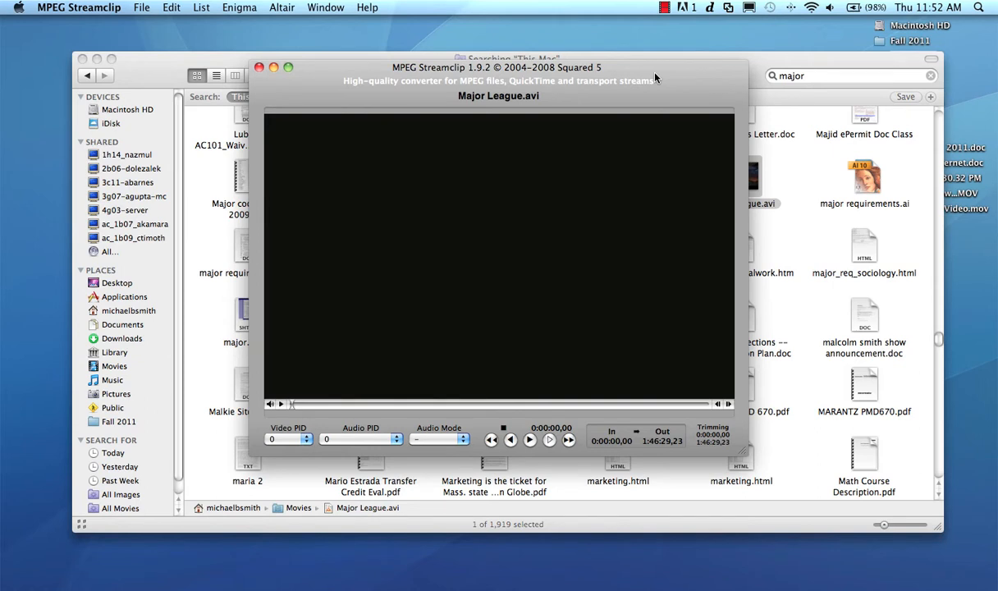
mouse_move(662, 81)
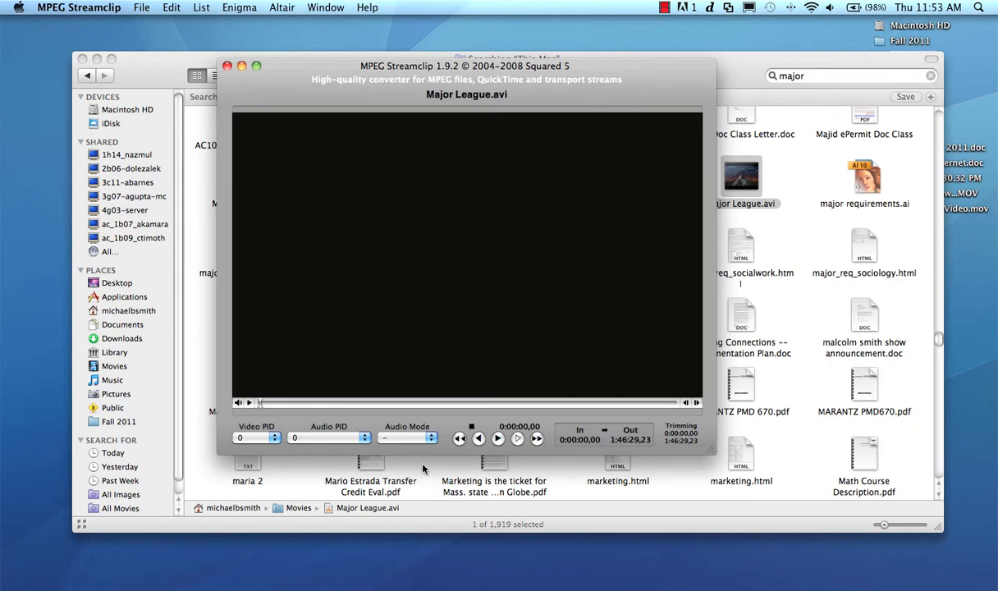
mouse_move(269, 407)
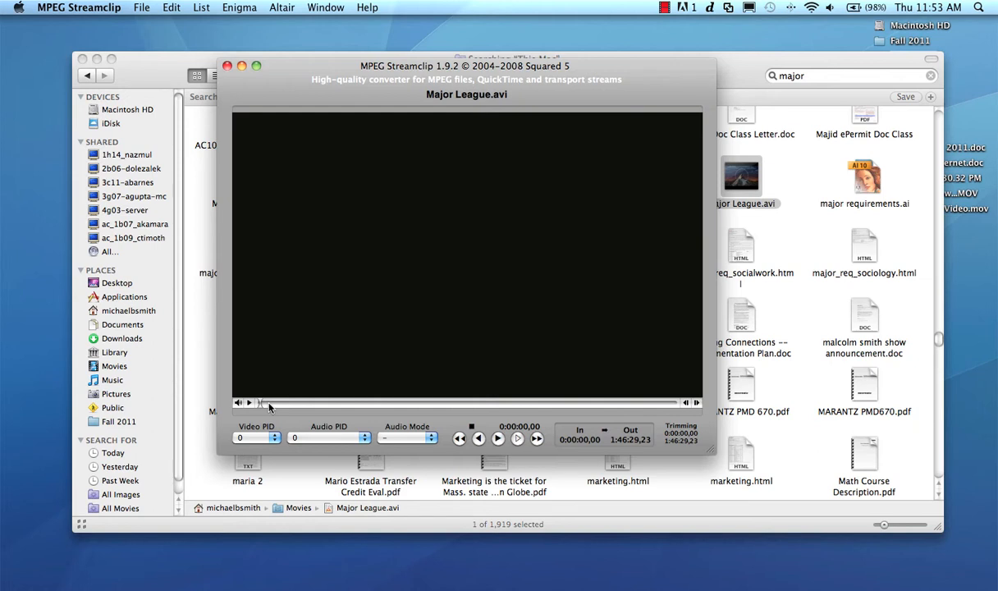
mouse_move(279, 408)
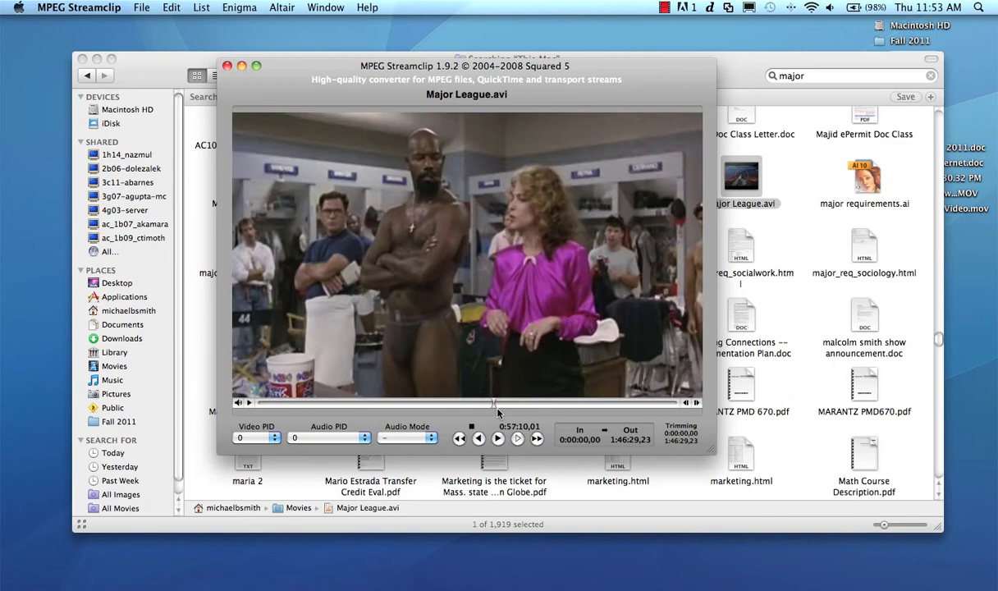
Scrub the timeline to the batter just before his swing, around 1:30:48,22
left_click(610, 403)
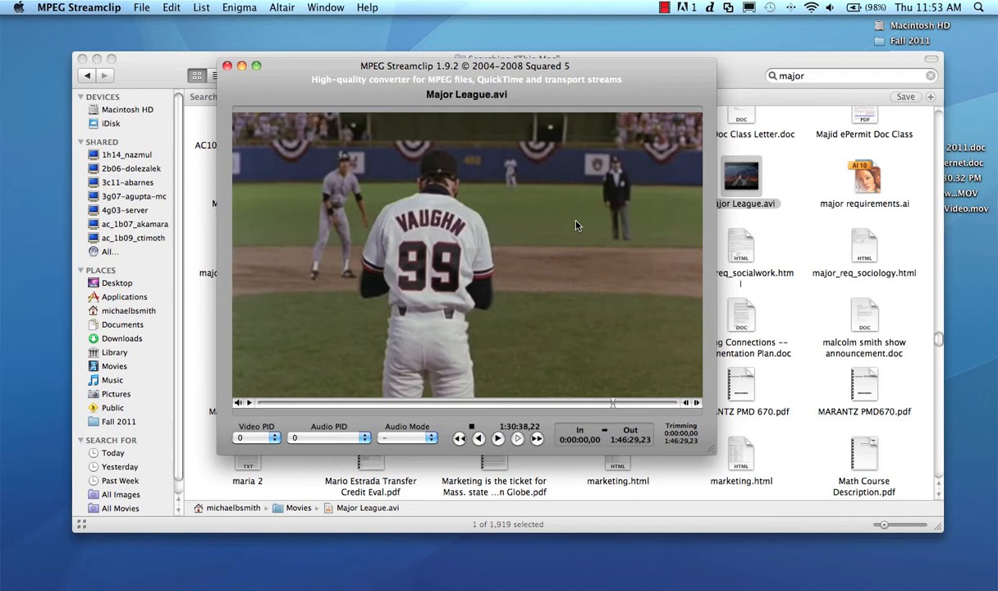
left_click(471, 425)
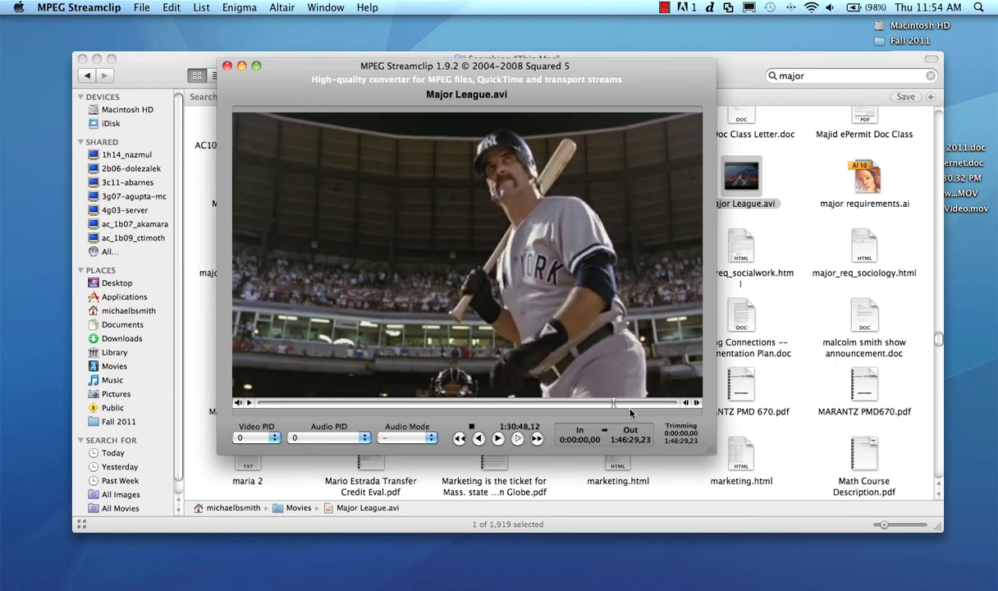
left_click(517, 437)
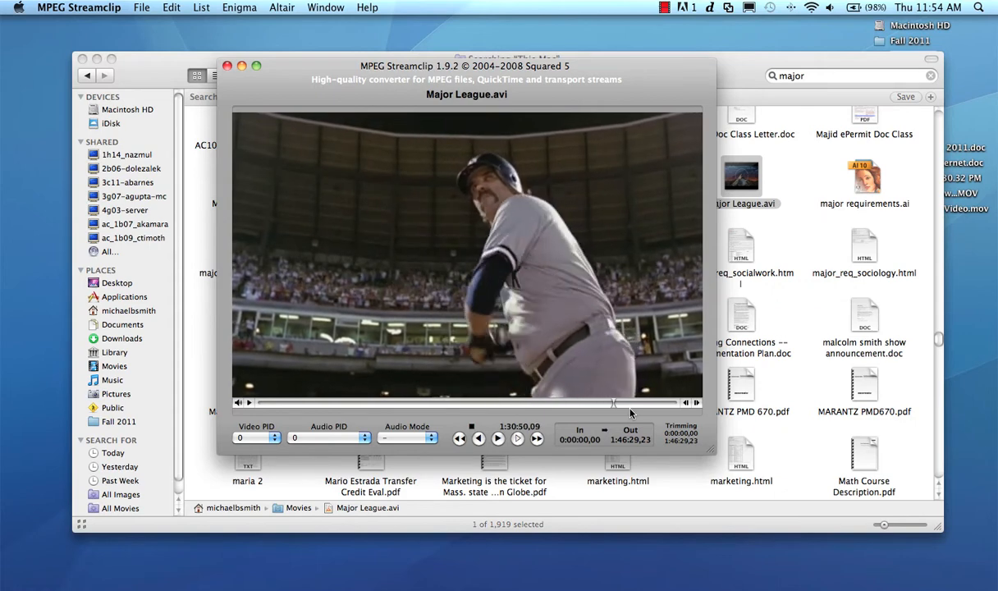
left_click(496, 437)
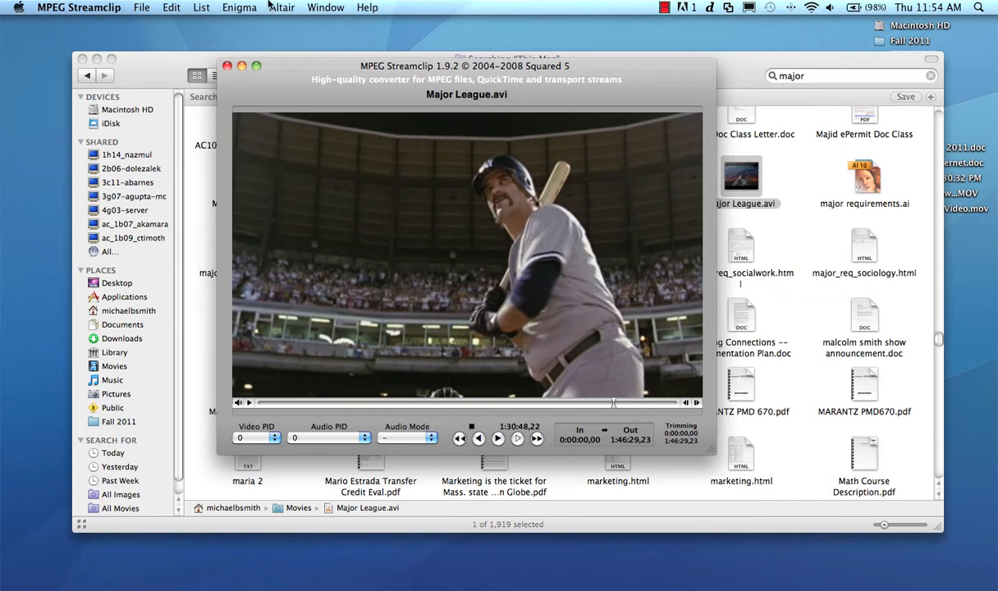
Mark the In point at 1:30:48,22 and the Out point at 1:30:50,21
left_click(170, 7)
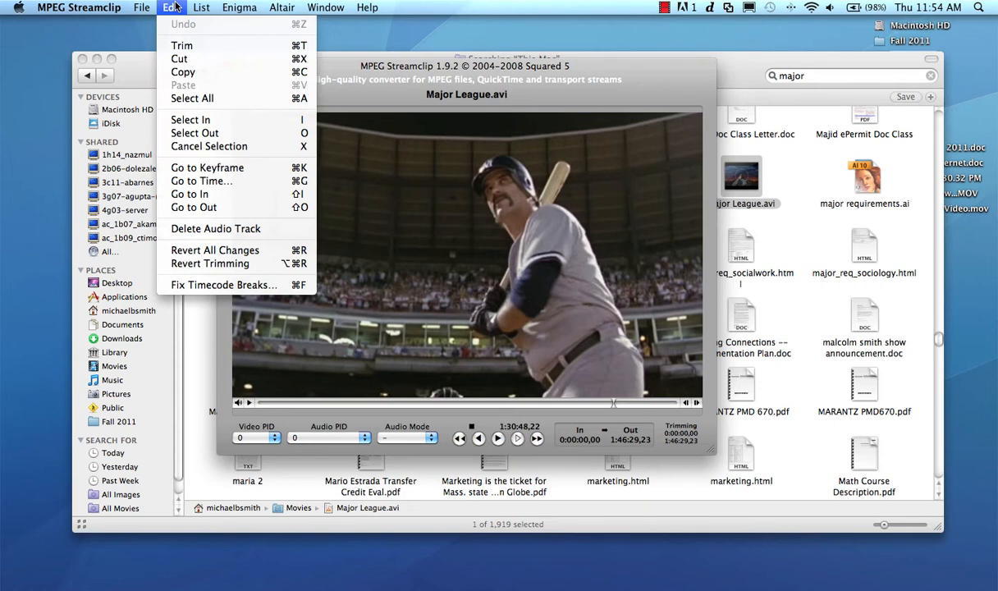
mouse_move(201, 193)
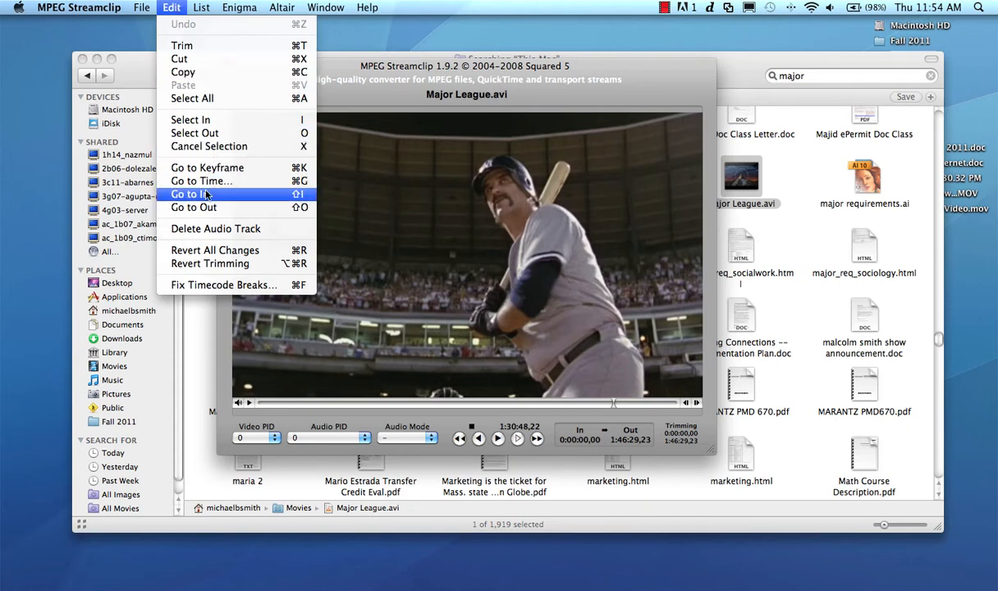
mouse_move(191, 120)
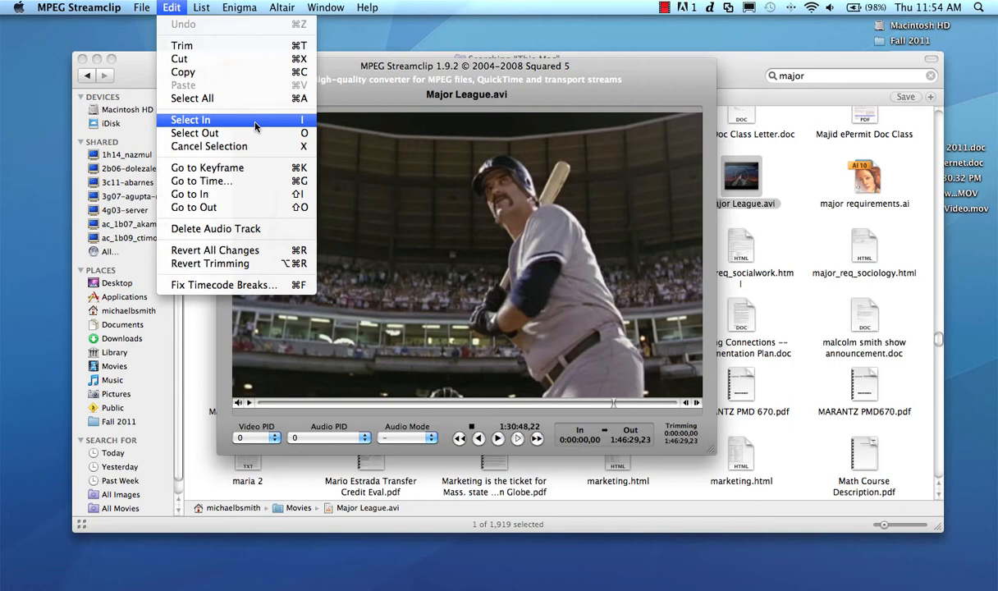
left_click(191, 120)
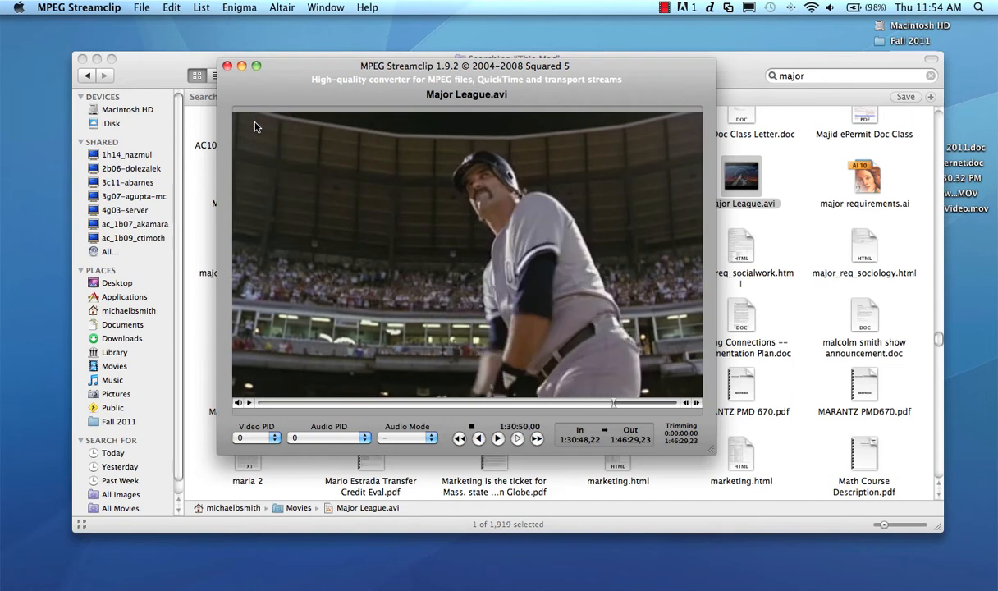
left_click(497, 437)
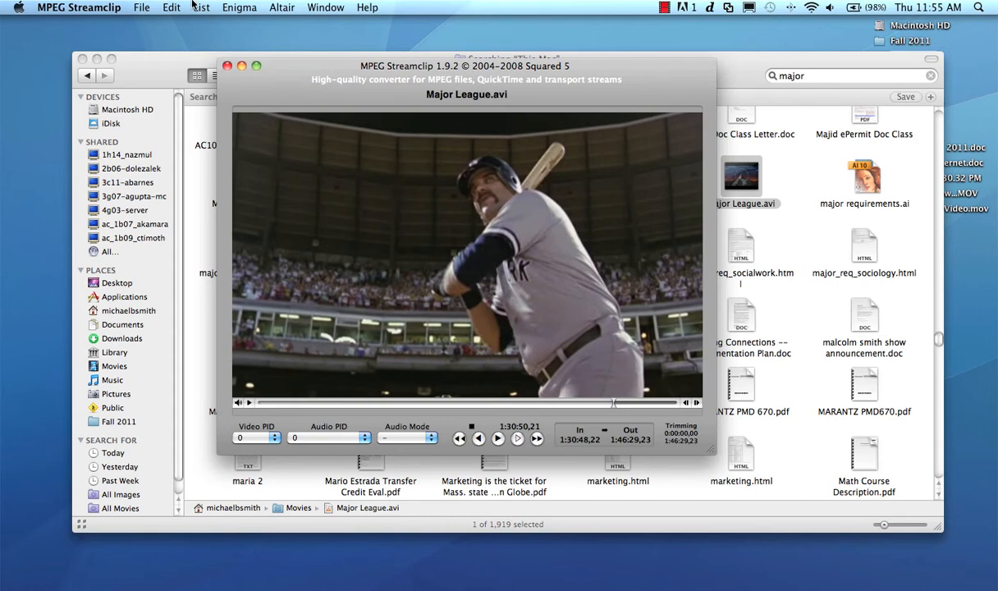
left_click(171, 8)
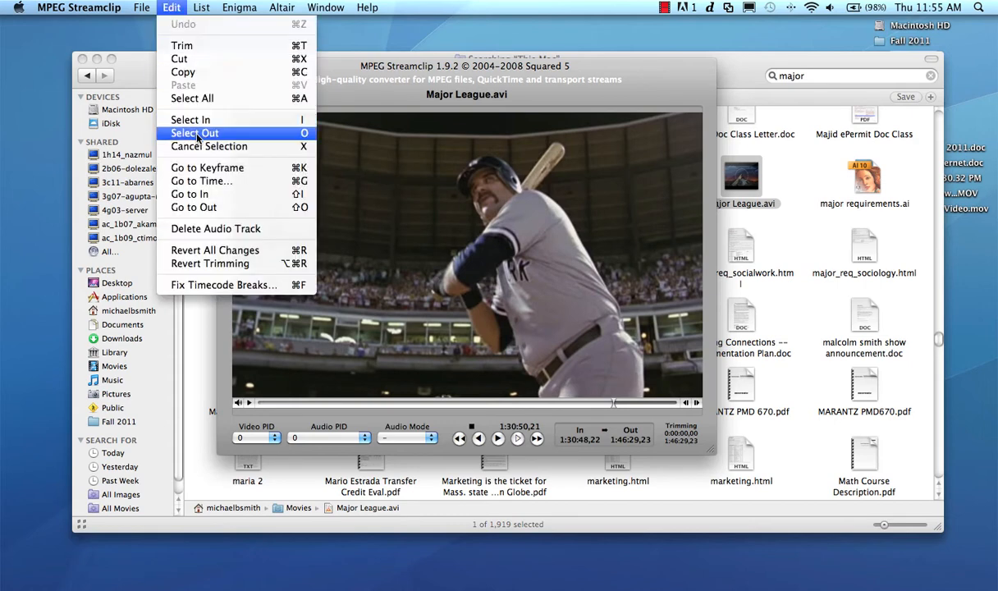
left_click(195, 133)
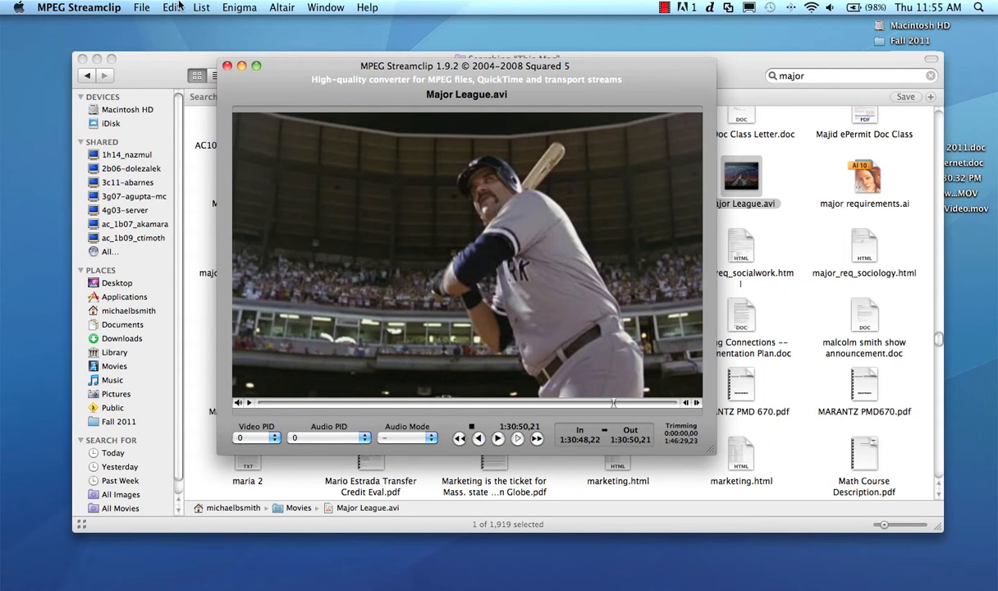
Trim to the marked two-second clip, preview it from the start, and nudge the window left
left_click(171, 6)
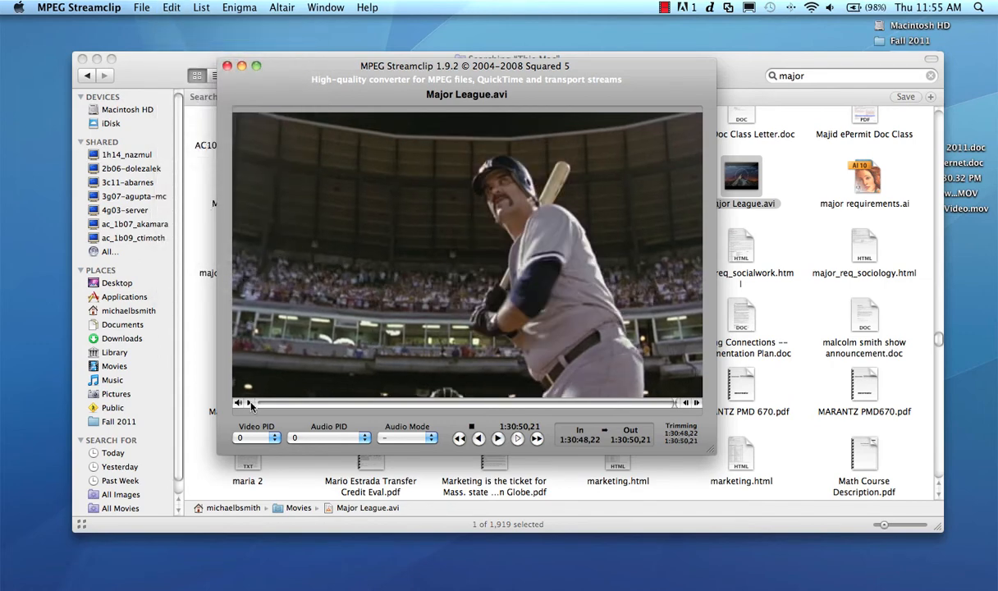
left_click(497, 438)
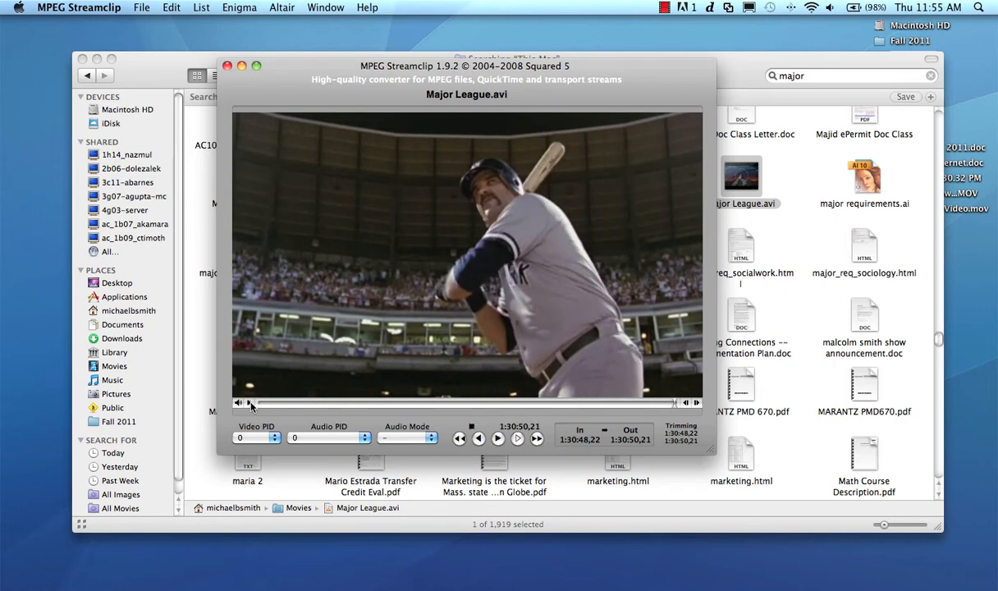
left_click(497, 438)
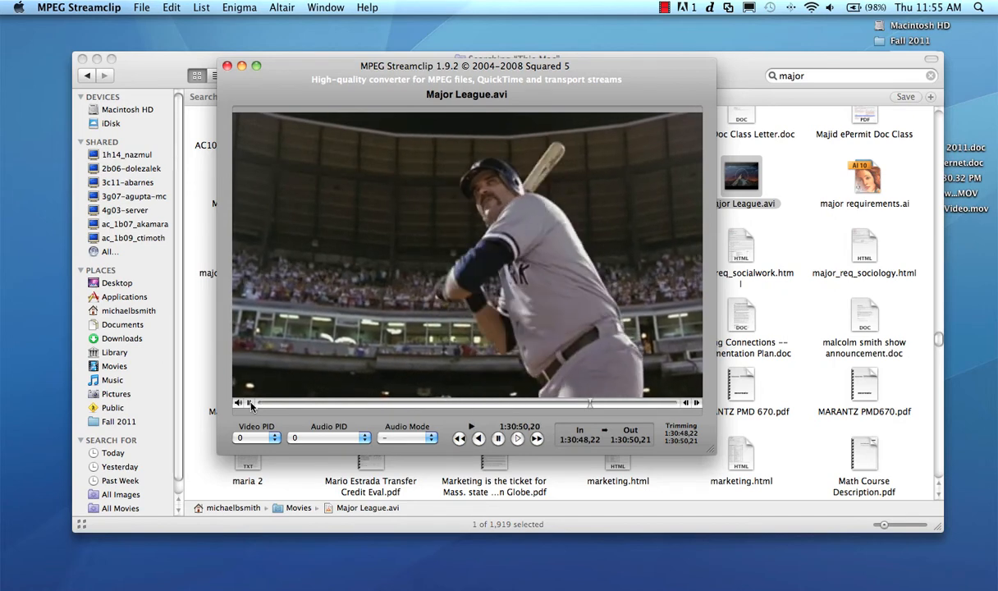
left_click_drag(466, 66, 448, 56)
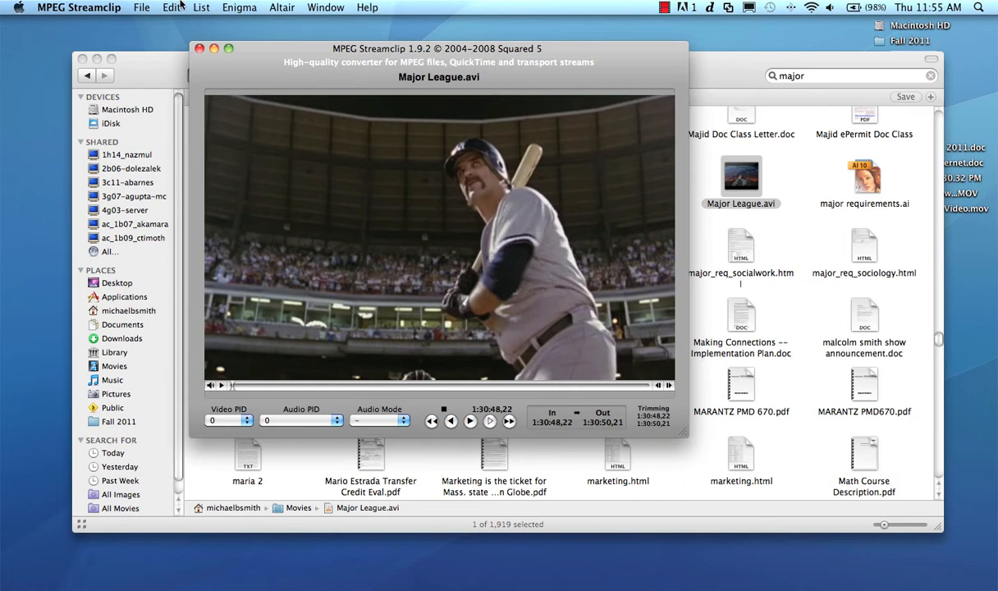
Set up export to other formats as a TIFF image sequence at 10 frames per second
left_click(142, 7)
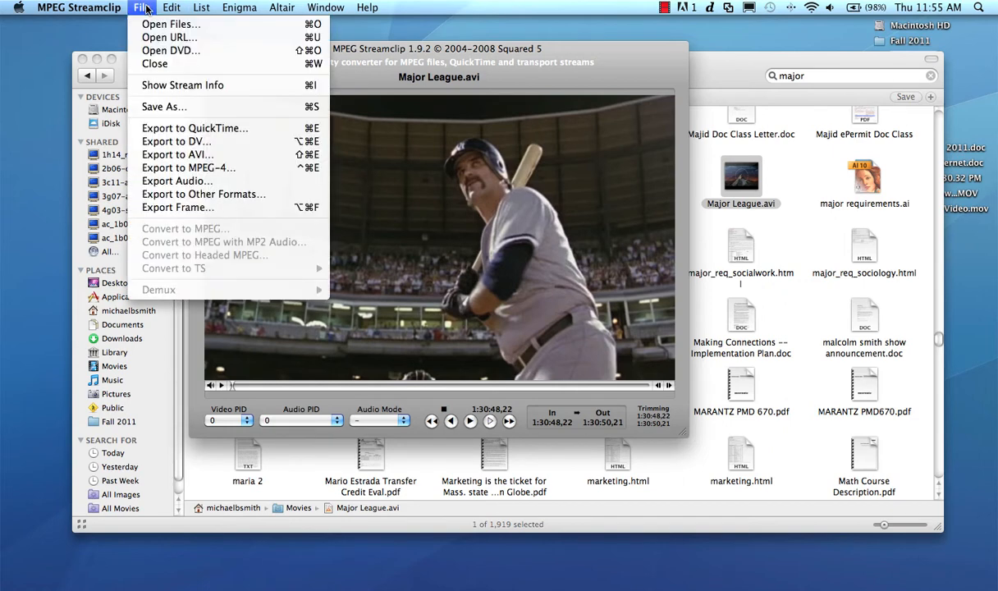
mouse_move(204, 195)
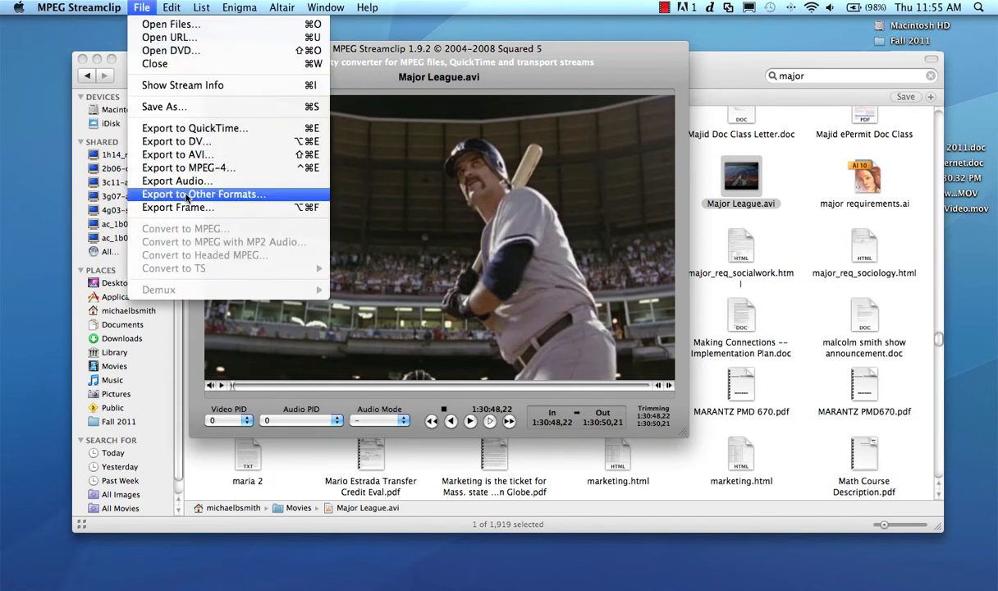
left_click(203, 194)
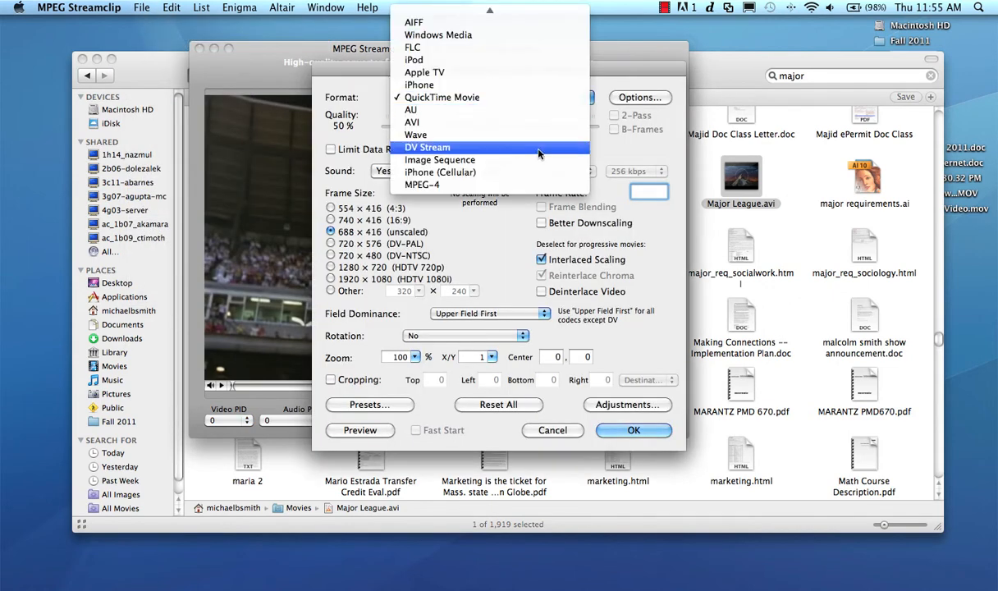
left_click(440, 159)
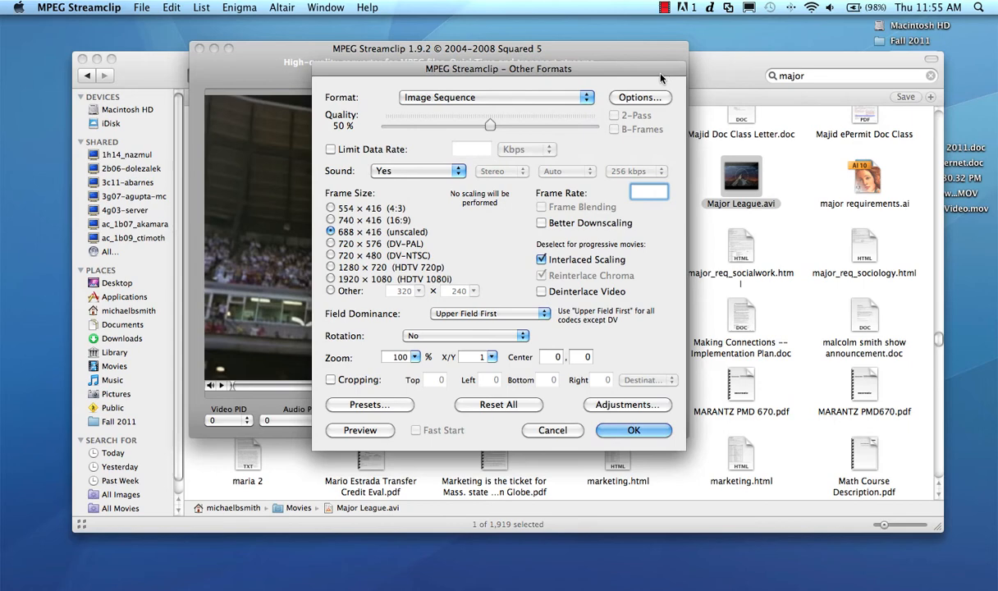
left_click(639, 97)
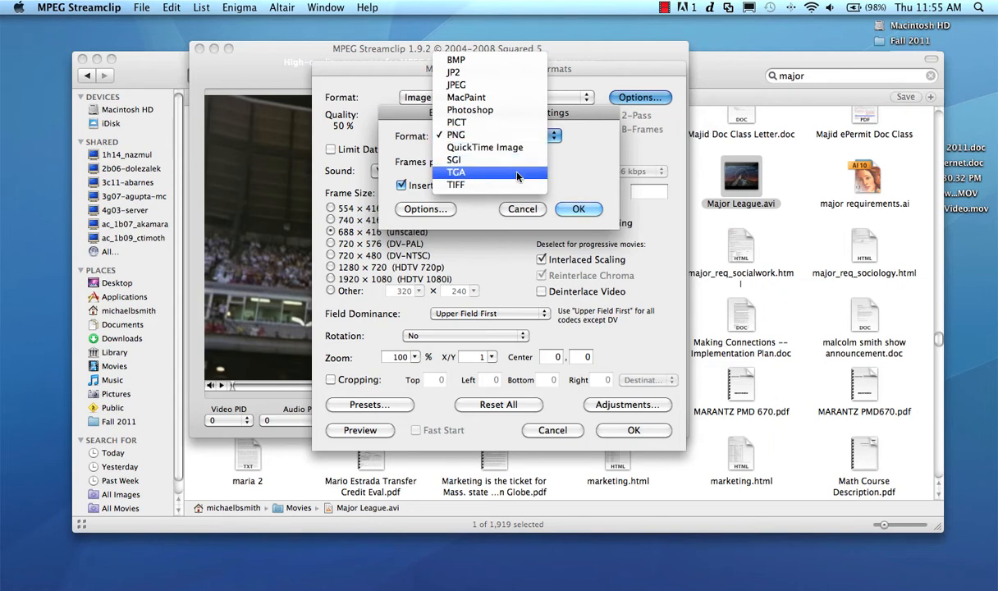
left_click(456, 184)
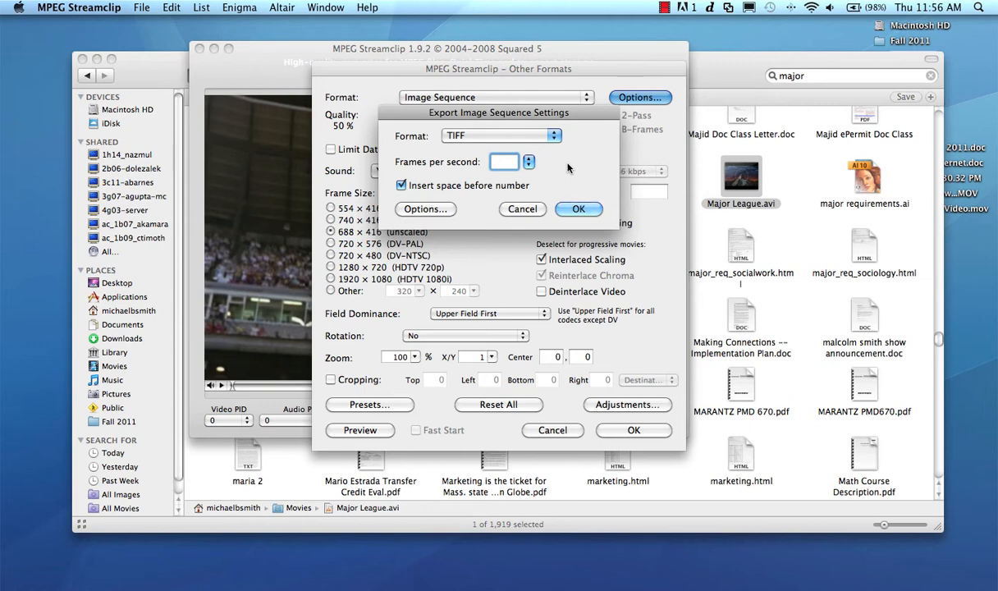
type("10")
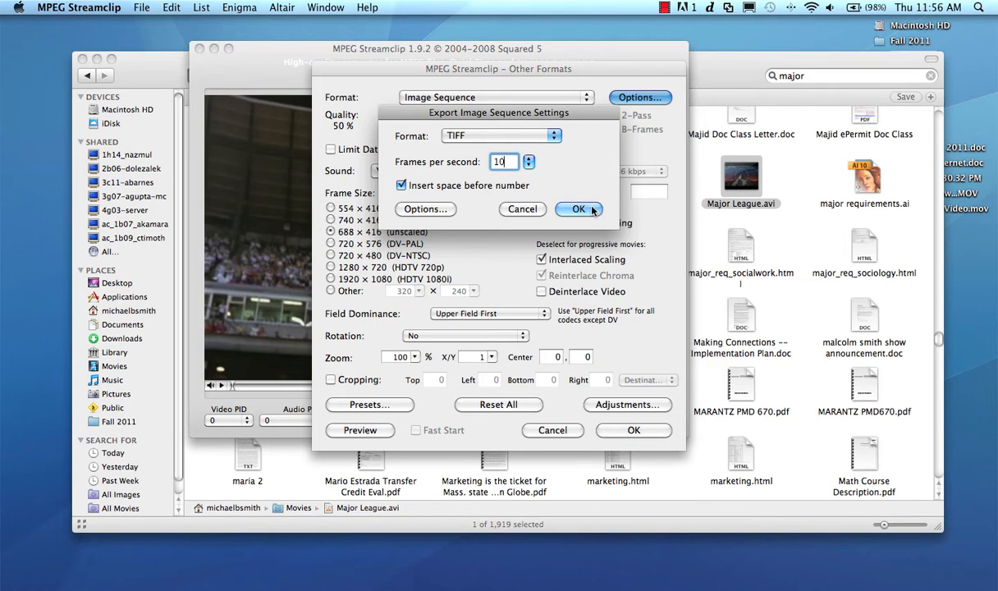
left_click(578, 208)
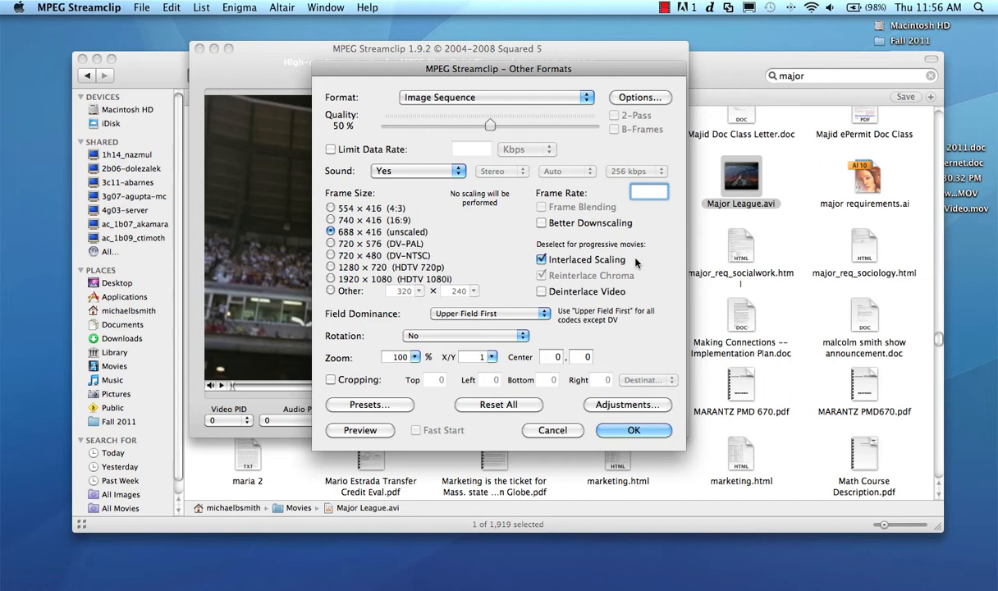
mouse_move(639, 302)
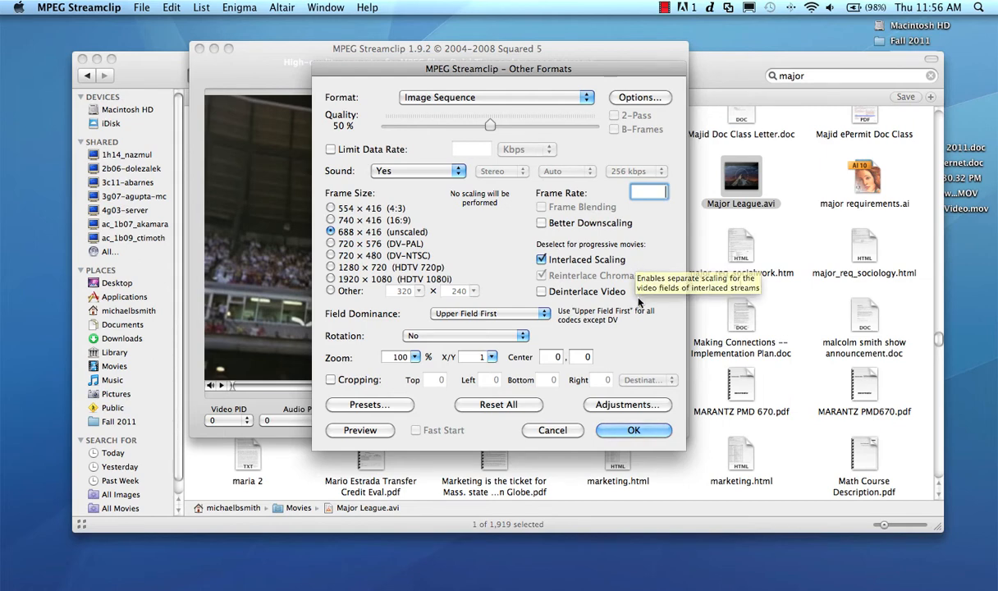
left_click(633, 430)
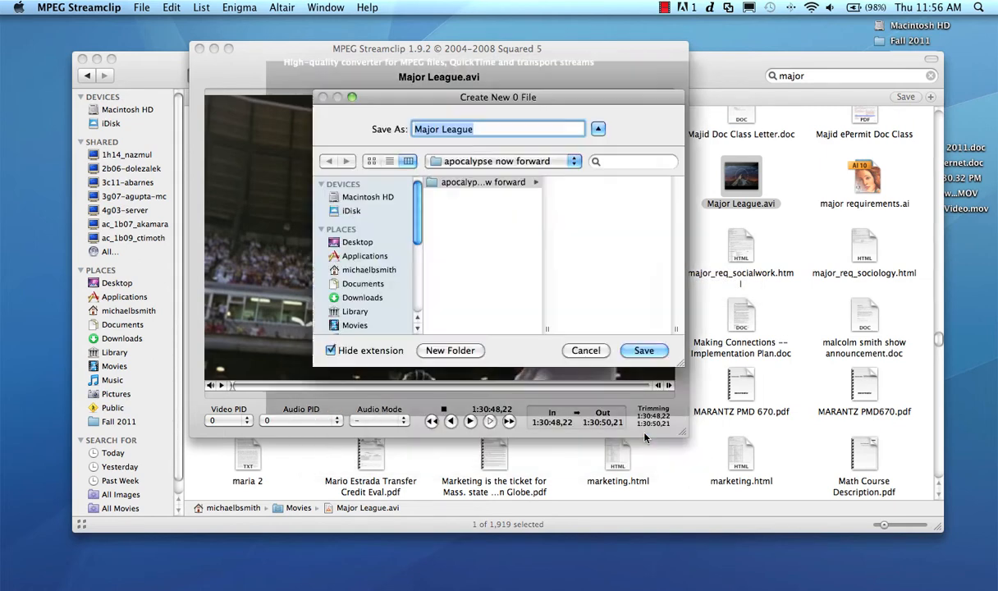
Create a new 'major spit' folder on the Desktop
left_click(502, 161)
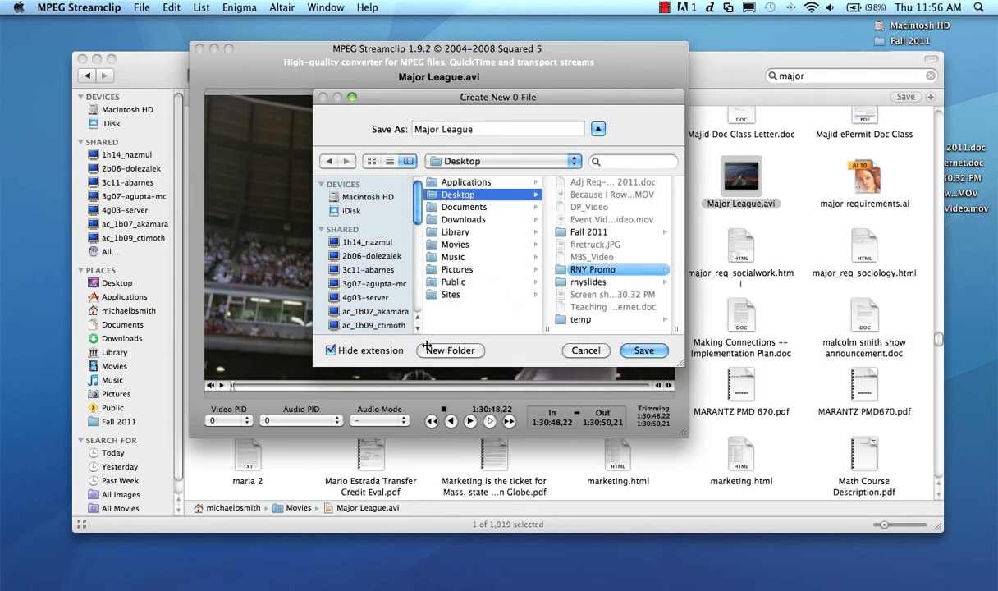
left_click(450, 351)
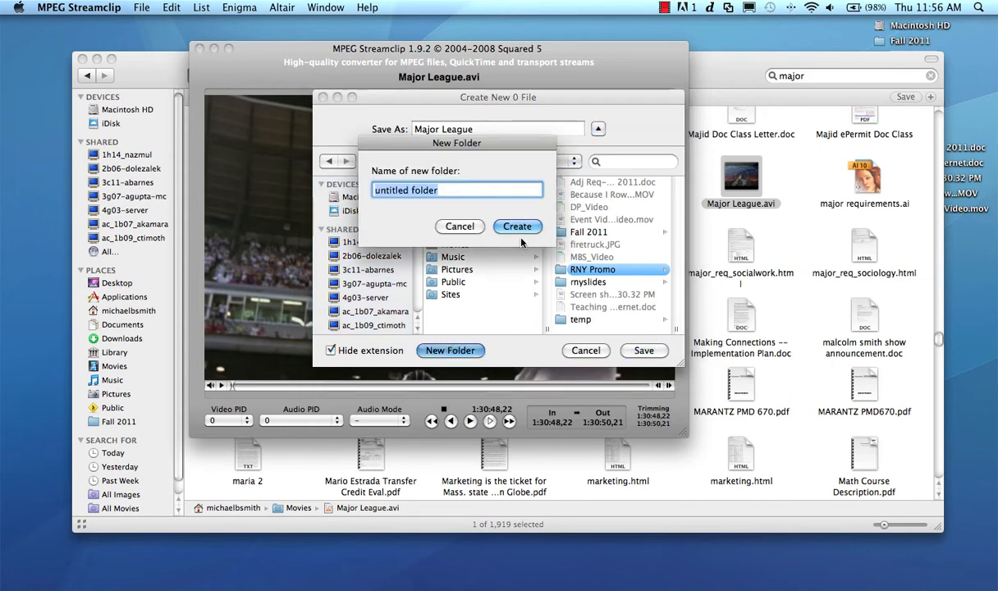
type("major spit")
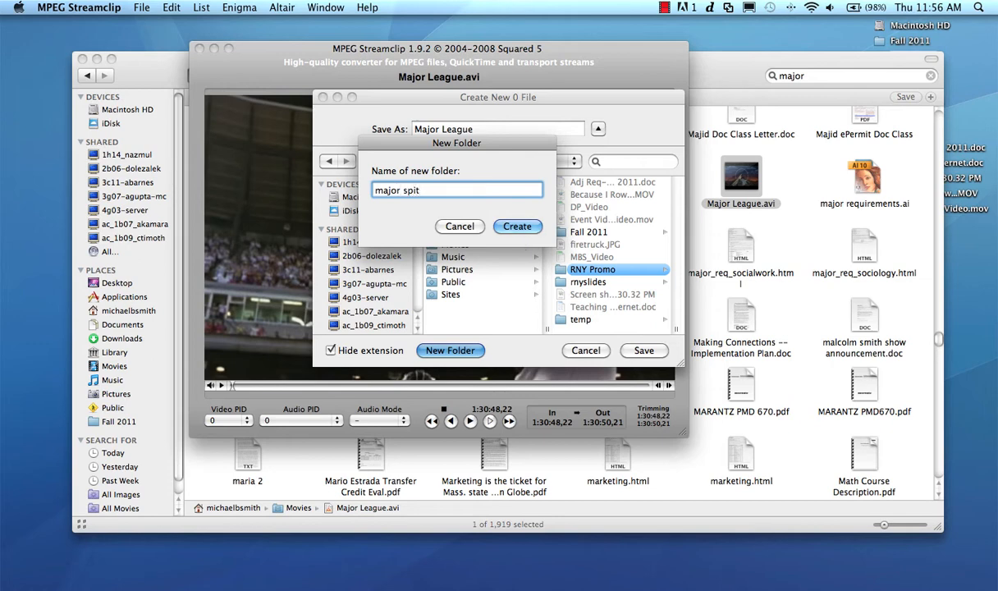
left_click(517, 226)
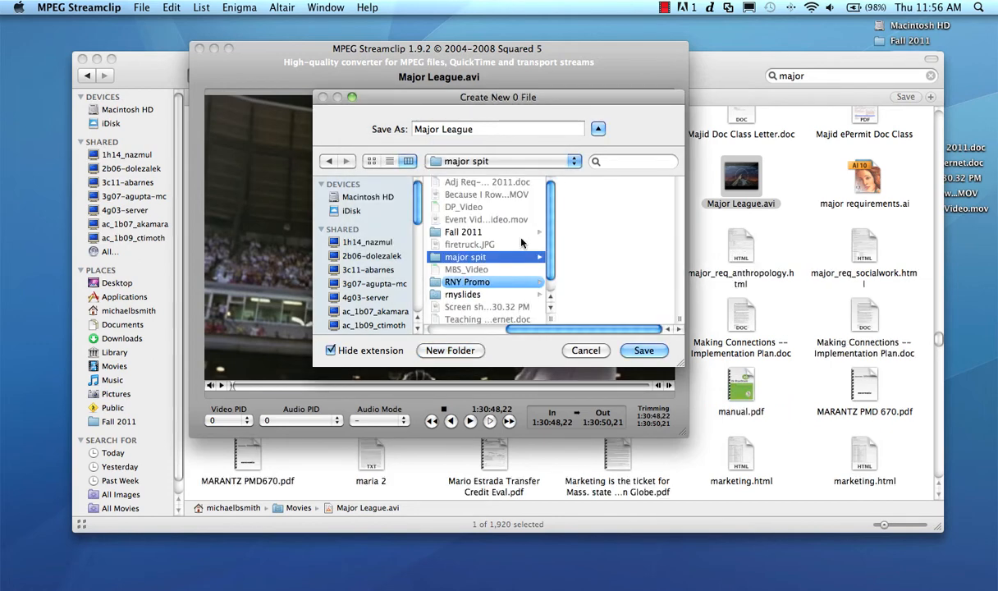
Name the export 'Heywood Chew' and save the frames into major spit
left_click(497, 129)
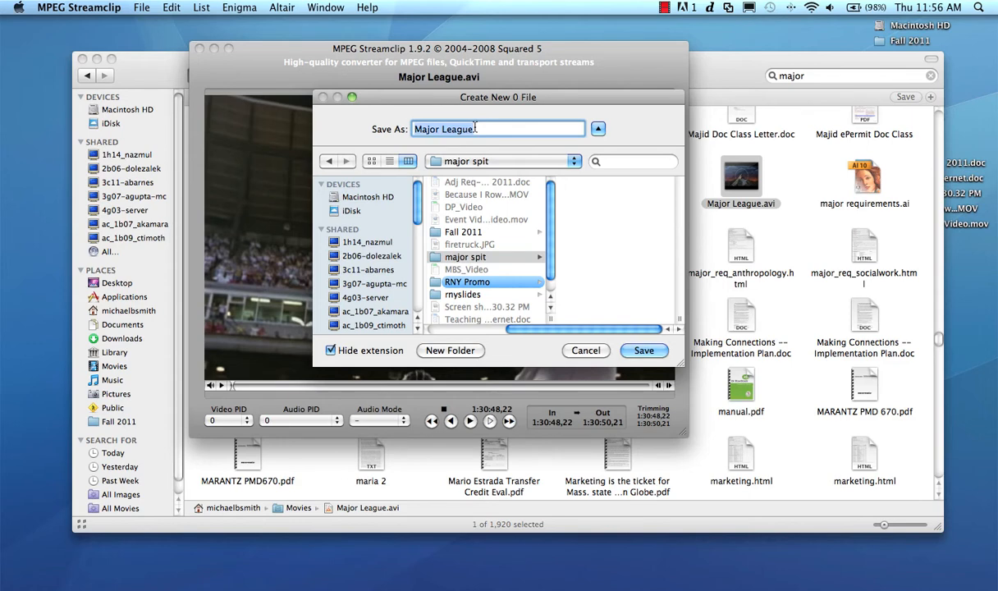
type("Heywood")
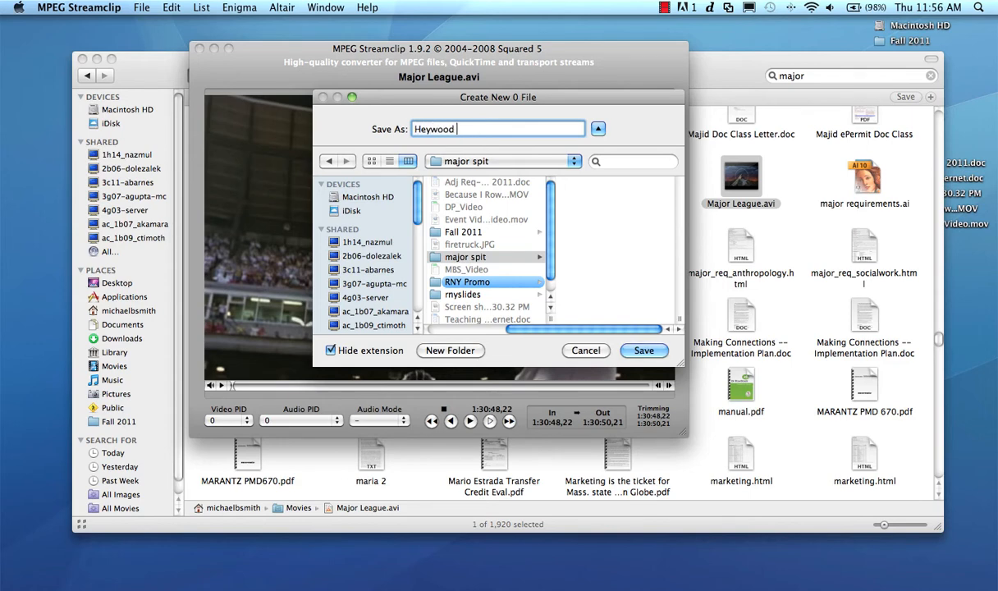
type("Chew")
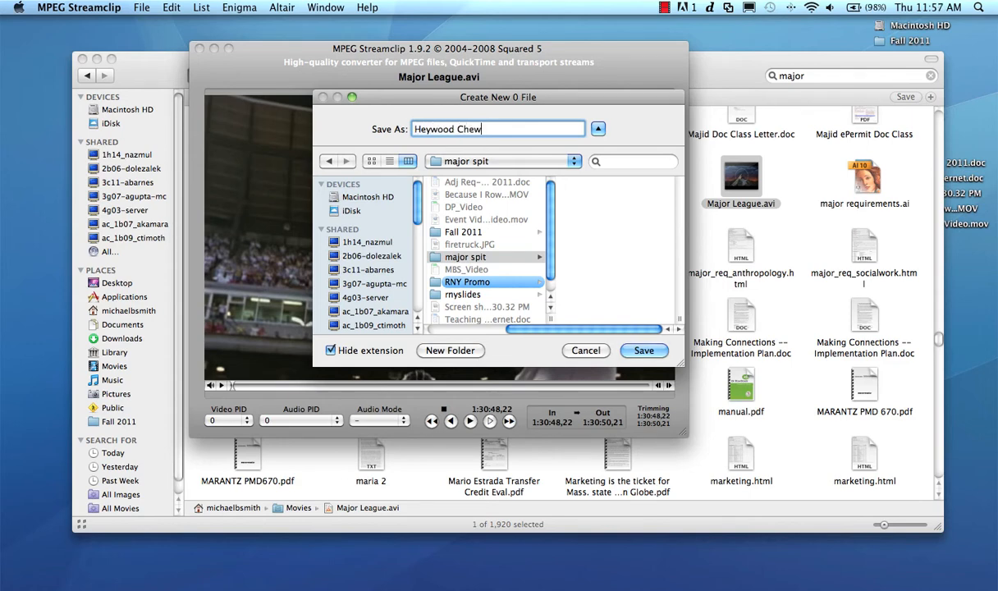
left_click(643, 351)
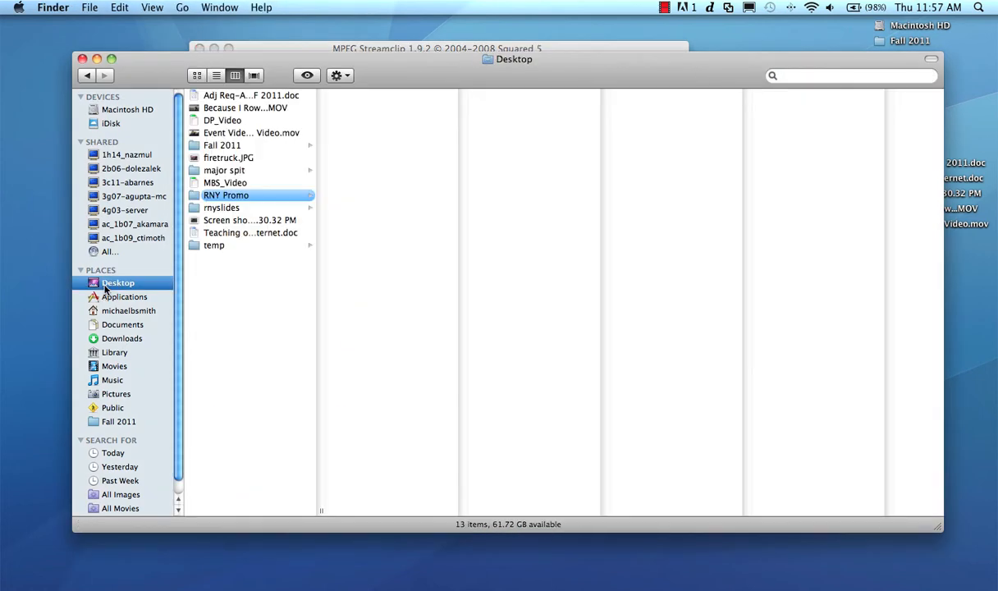
mouse_move(226, 173)
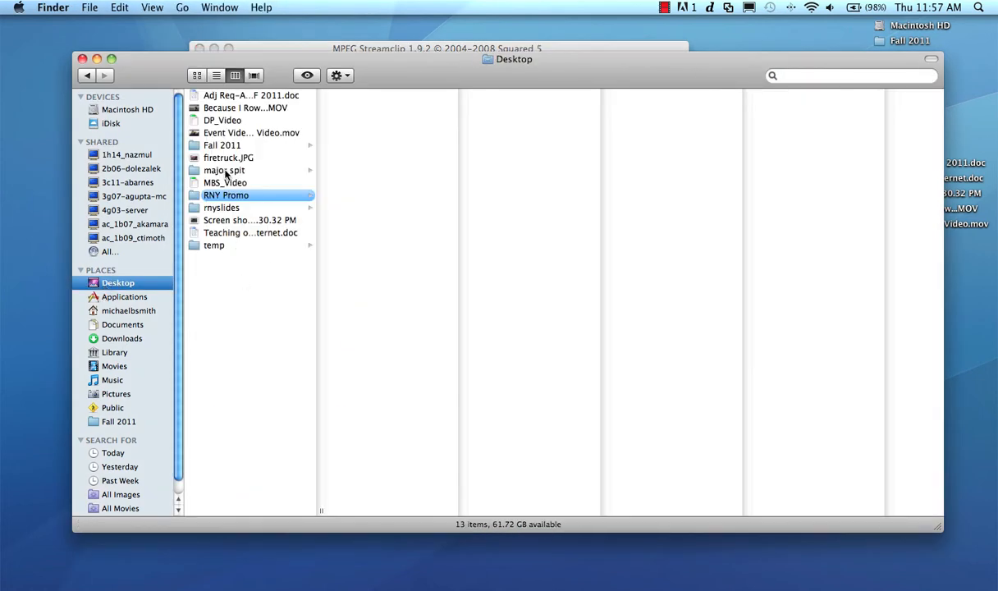
Check the twenty Heywood Chews TIFF frames in major spit, then return to Streamclip
left_click(224, 169)
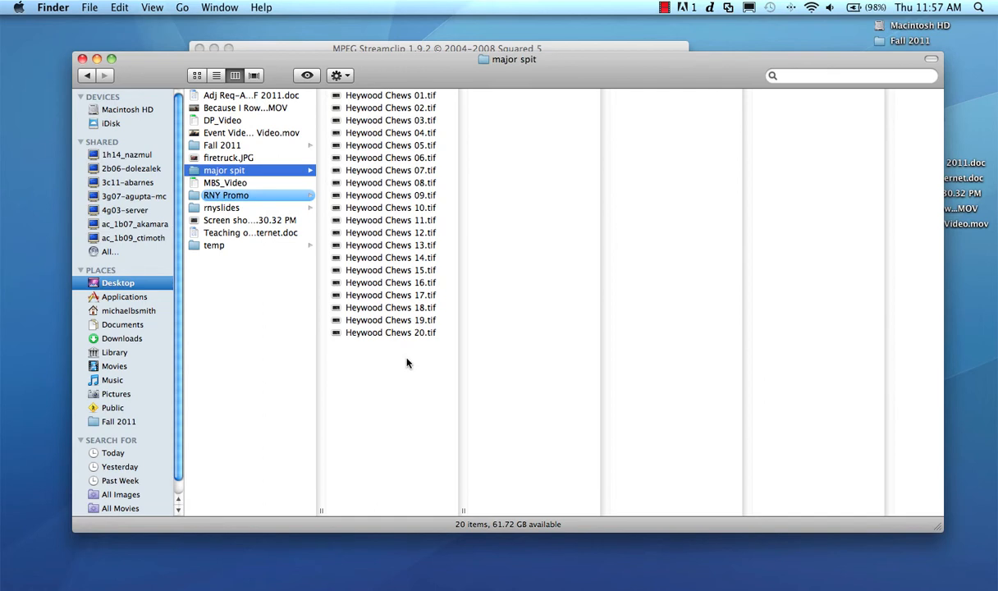
mouse_move(401, 293)
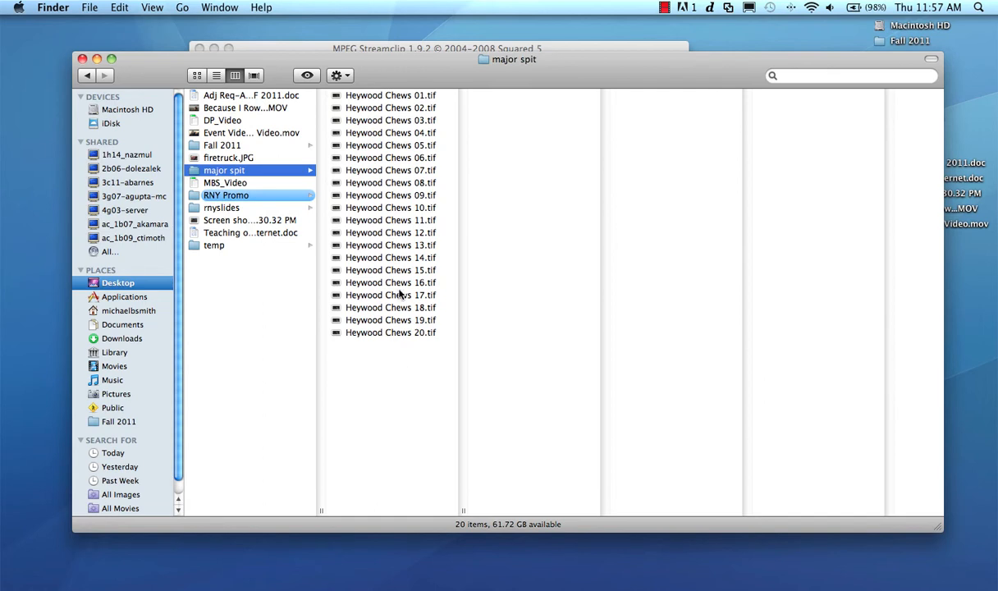
left_click(390, 95)
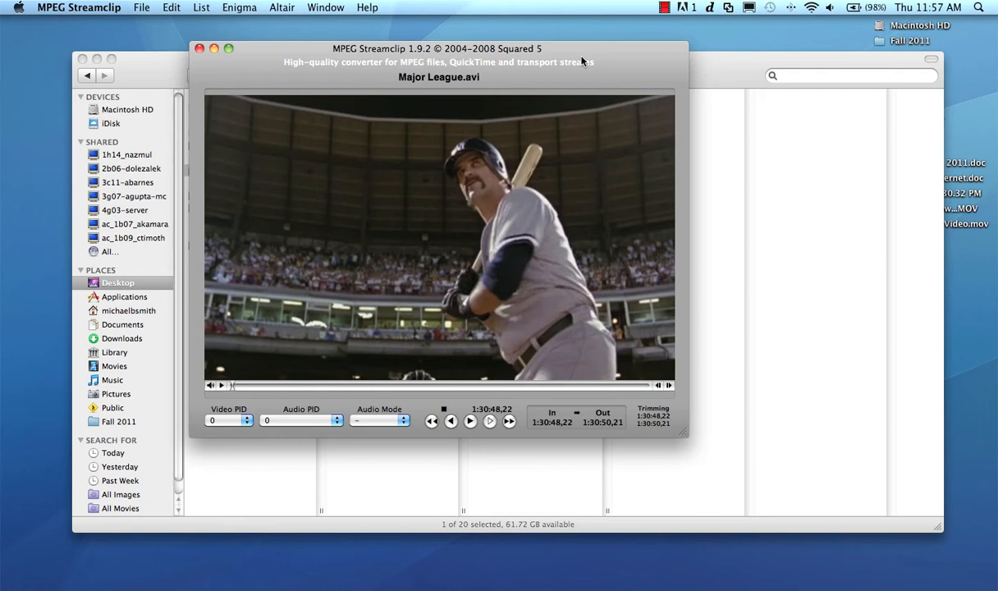
left_click(981, 8)
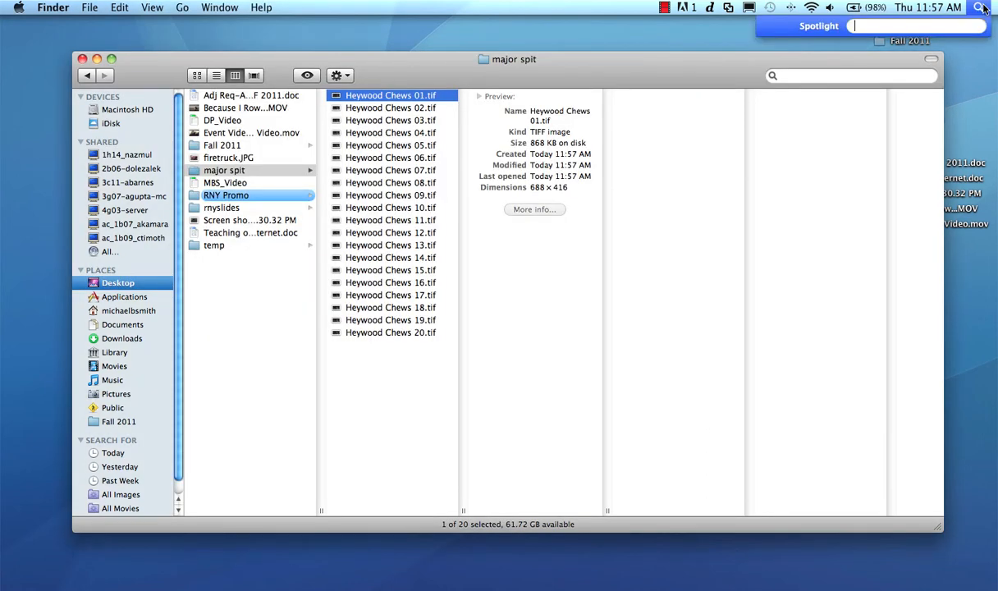
Search Spotlight for 'gimp' and launch the GIMP application
type("gimp")
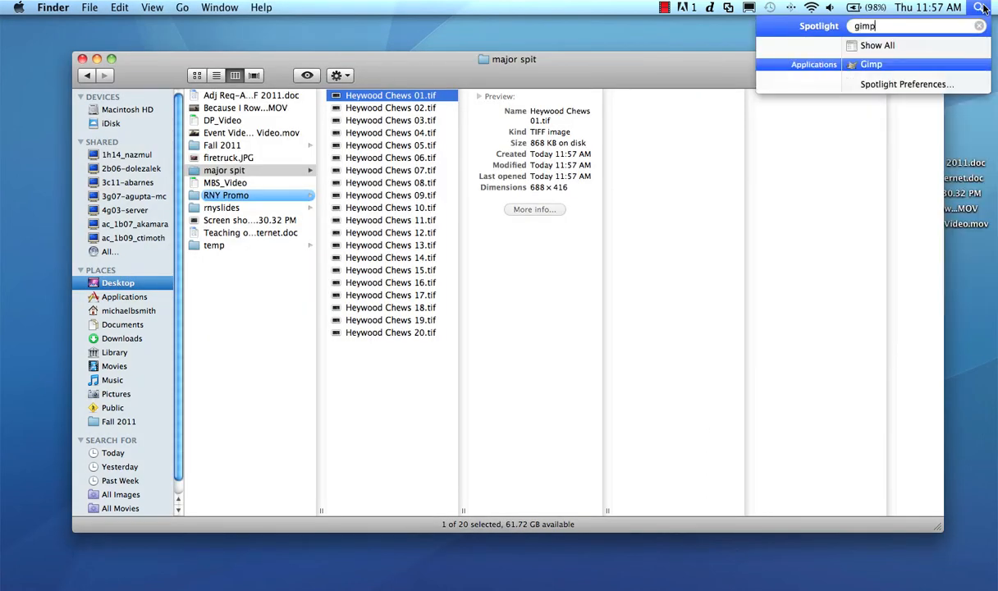
left_click(871, 64)
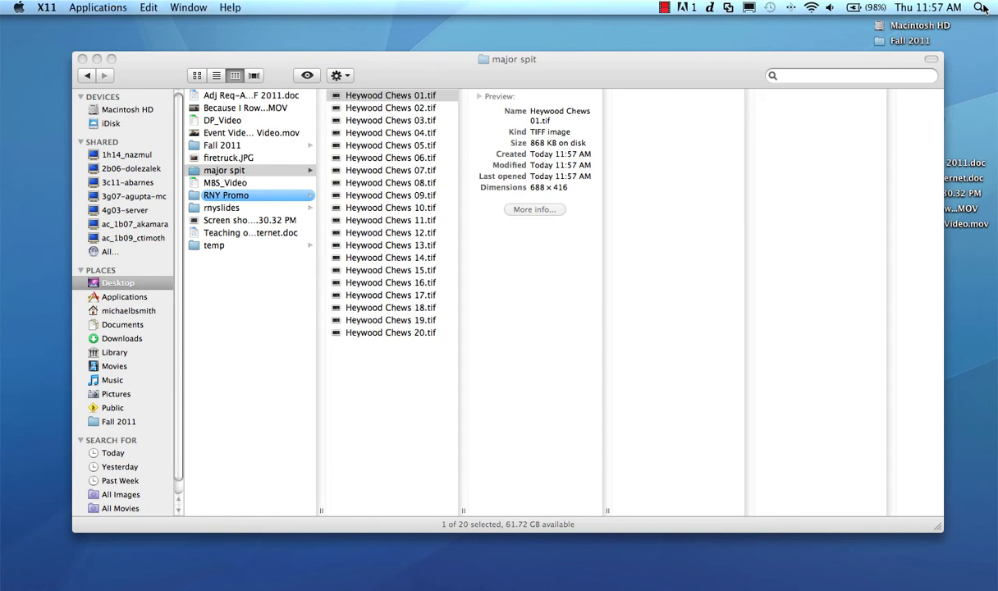
mouse_move(47, 12)
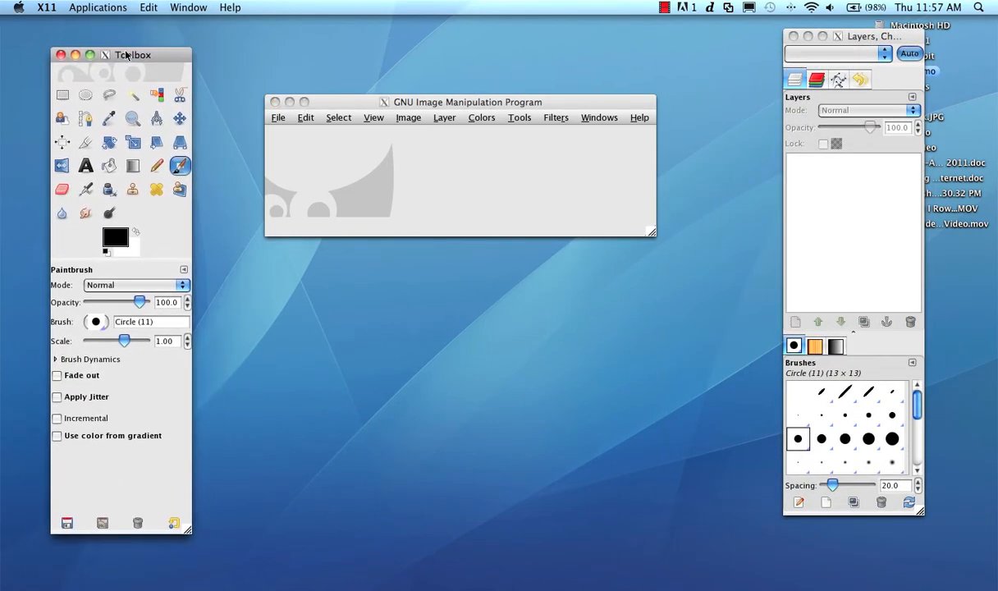
Move the newly launched empty GIMP window into a convenient position
left_click_drag(467, 101, 468, 61)
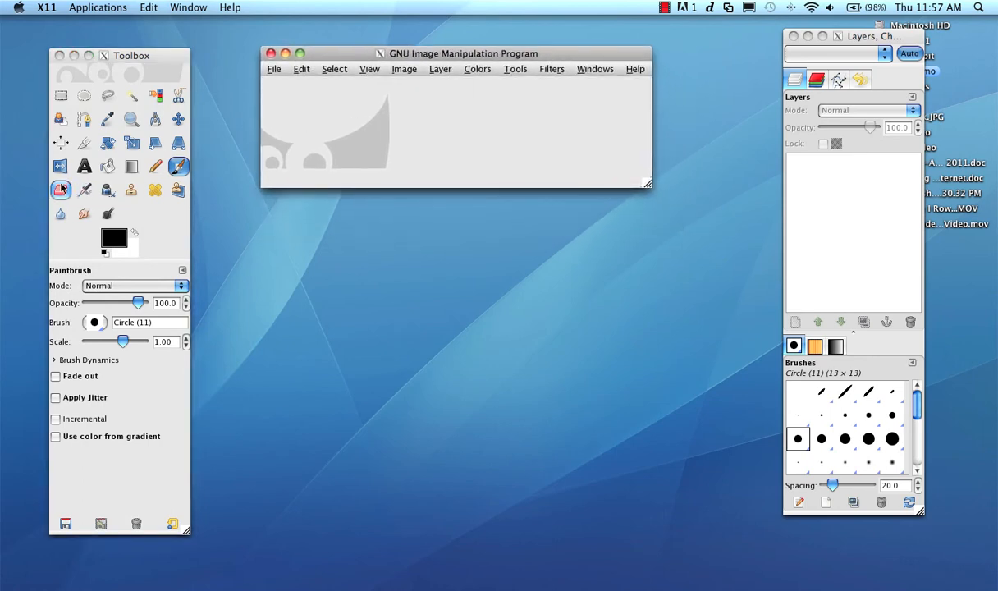
mouse_move(531, 164)
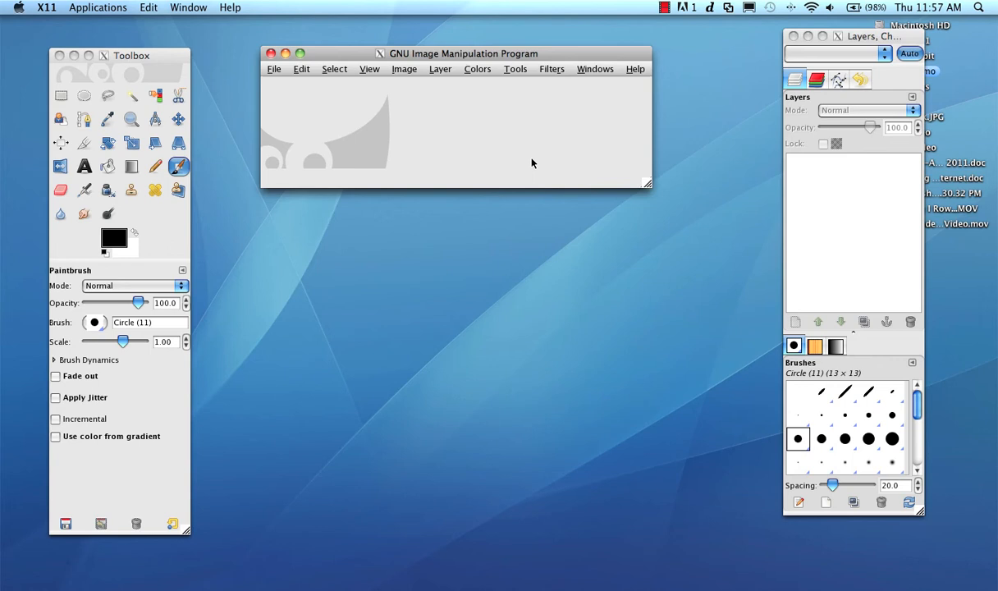
mouse_move(532, 163)
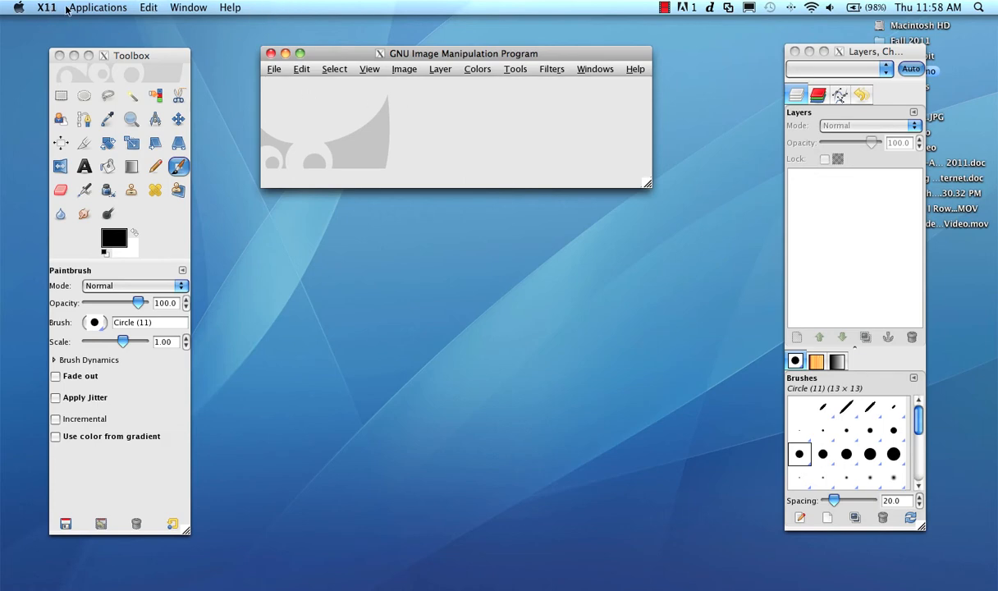
mouse_move(224, 7)
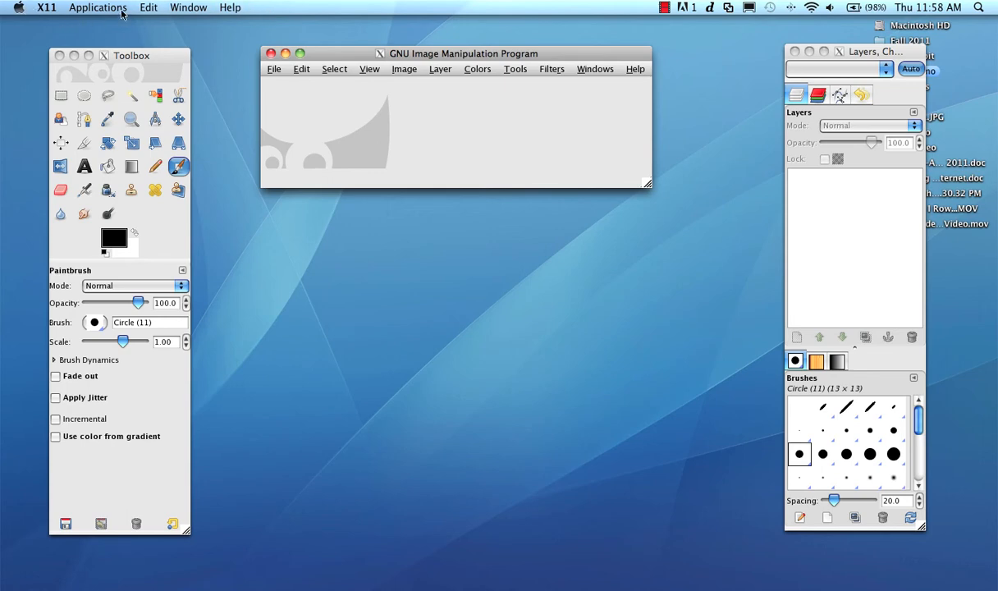
mouse_move(274, 72)
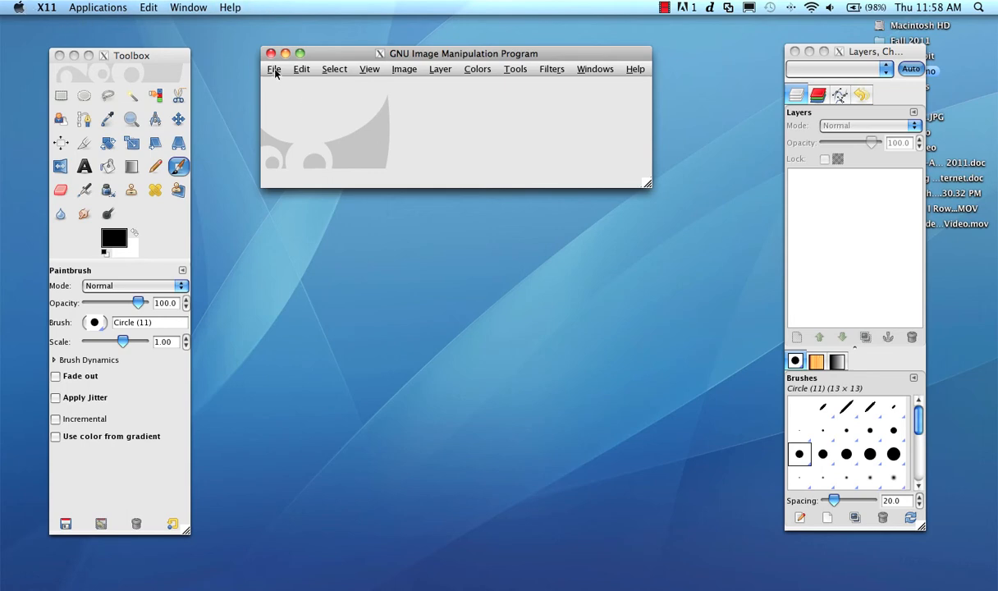
left_click_drag(464, 52, 459, 75)
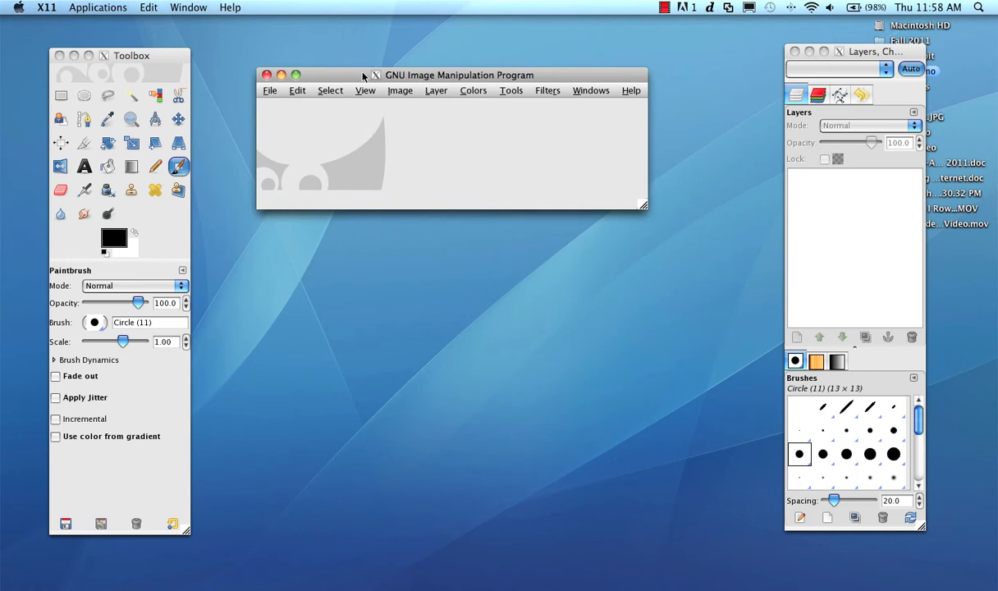
mouse_move(269, 91)
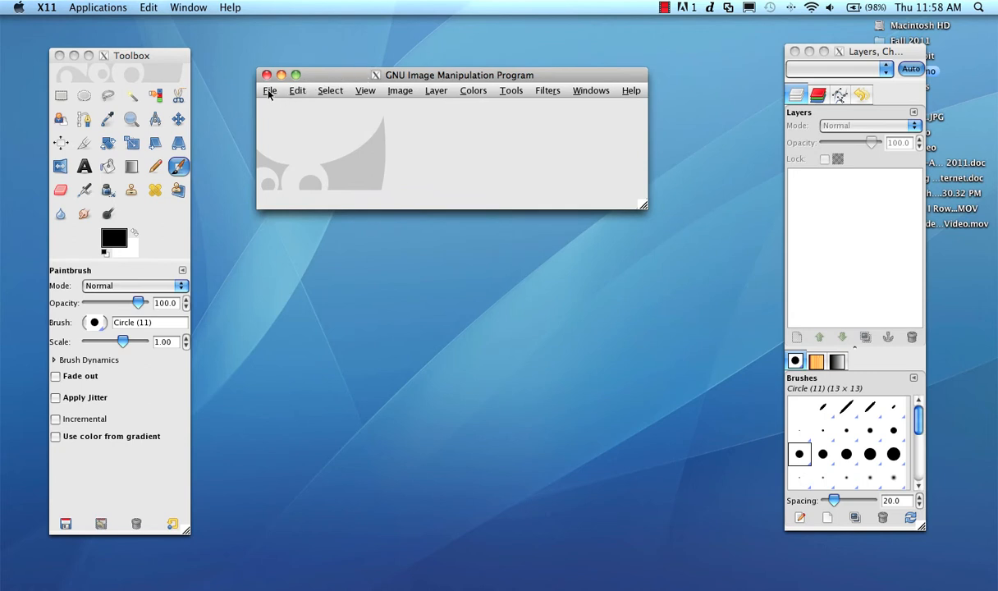
mouse_move(319, 157)
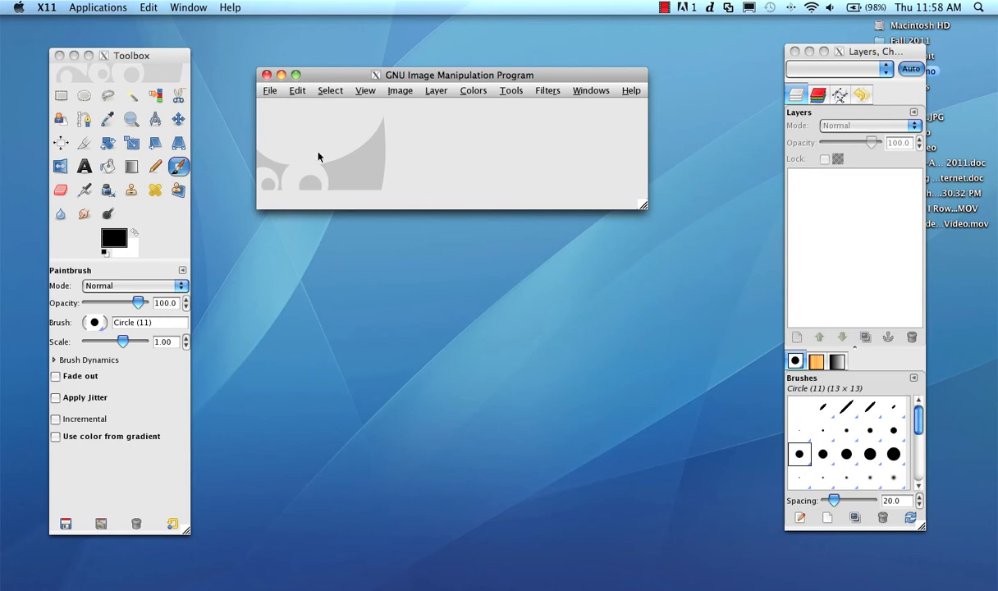
Open all twenty TIFFs from Desktop > major spit as layers
left_click(269, 90)
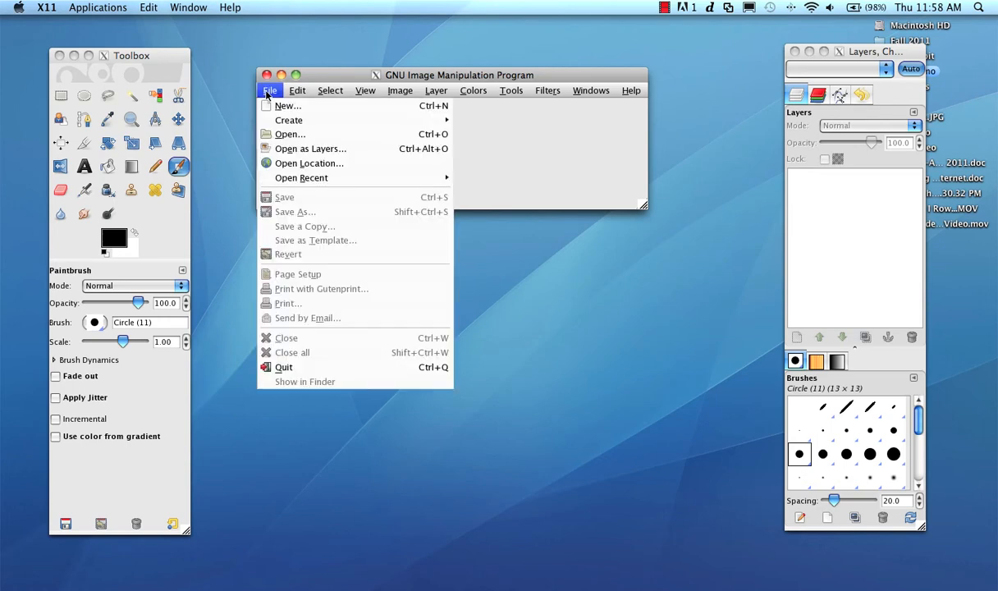
mouse_move(310, 148)
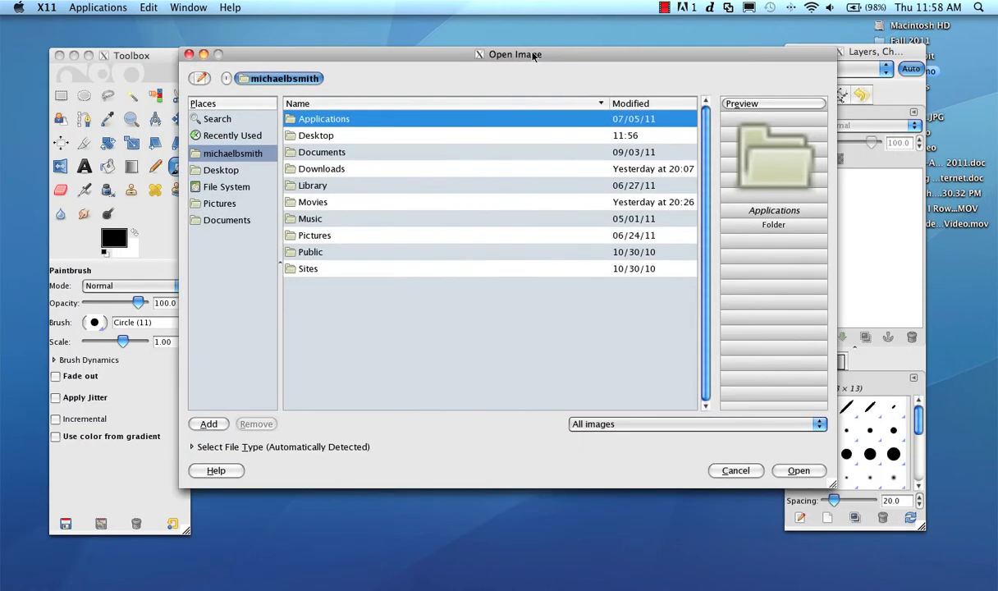
double_click(316, 135)
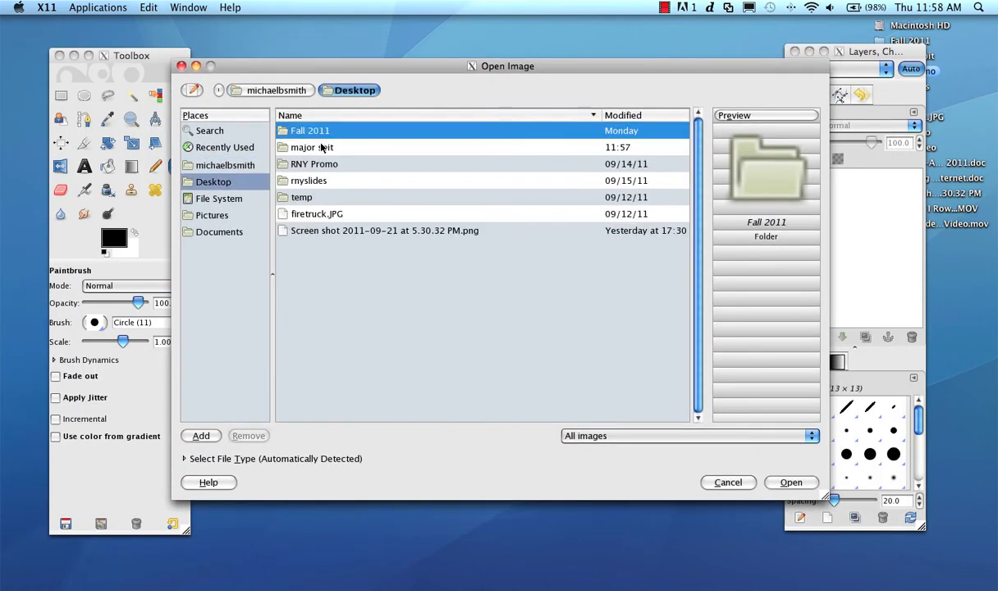
double_click(311, 146)
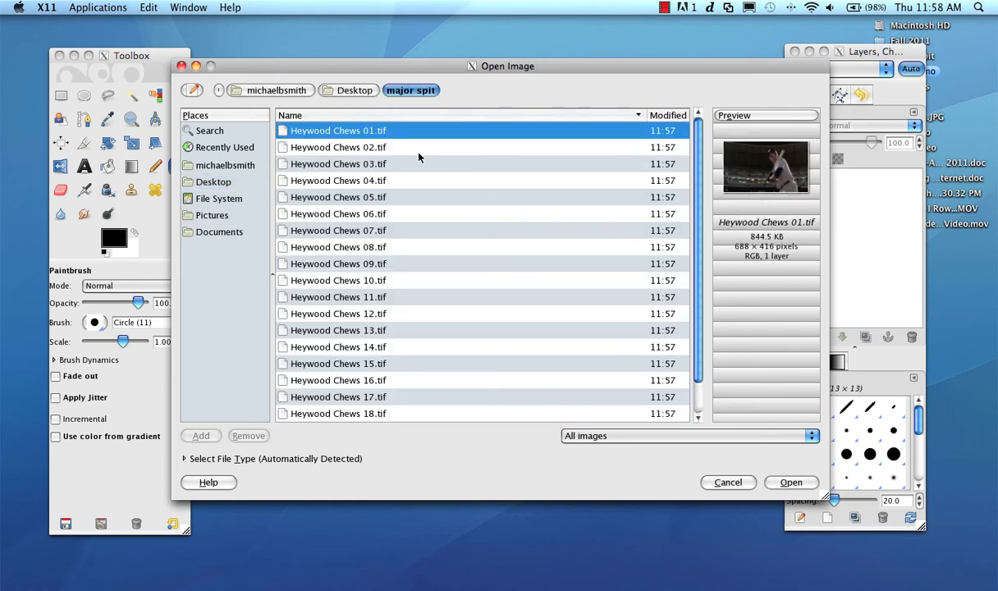
scroll("down", 3)
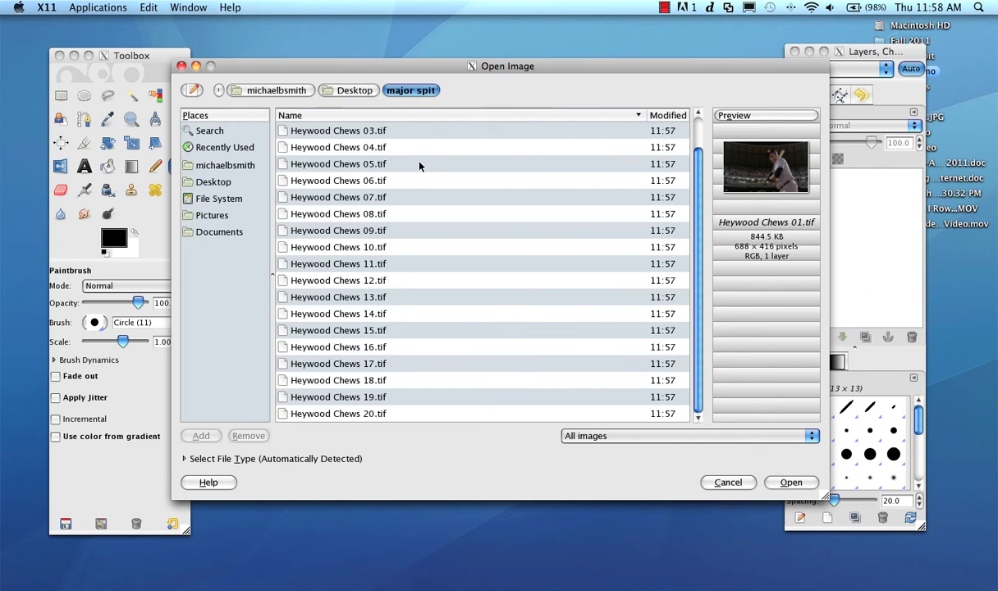
mouse_move(356, 411)
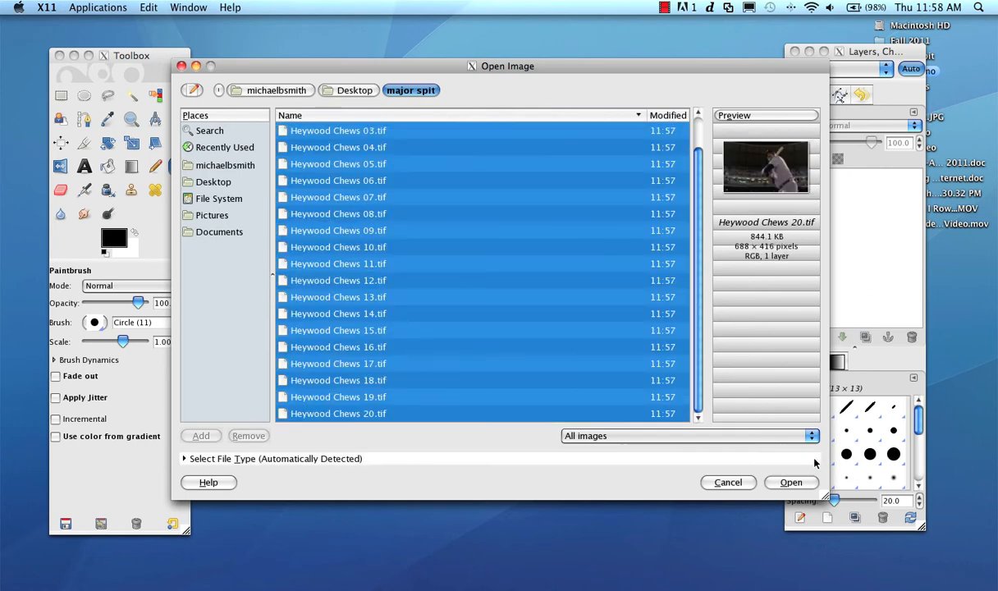
left_click(790, 482)
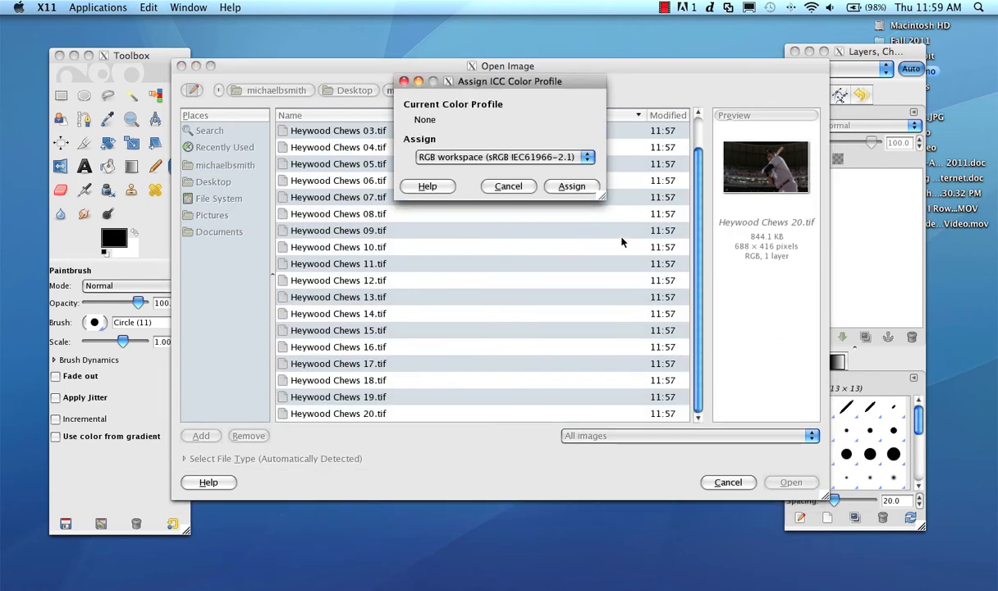
Assign the sRGB colour profile to each loaded frame
left_click(571, 186)
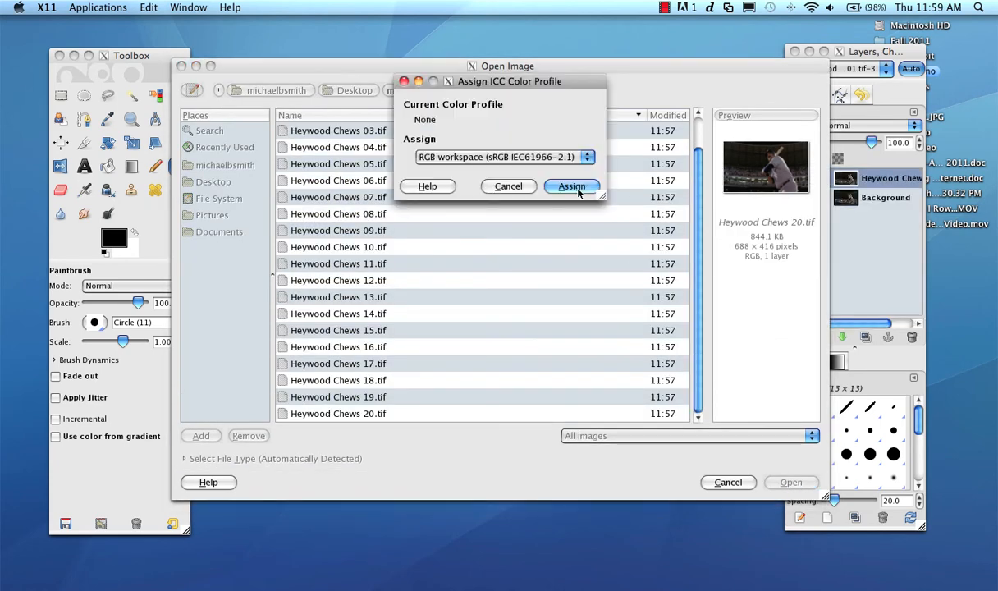
left_click(572, 186)
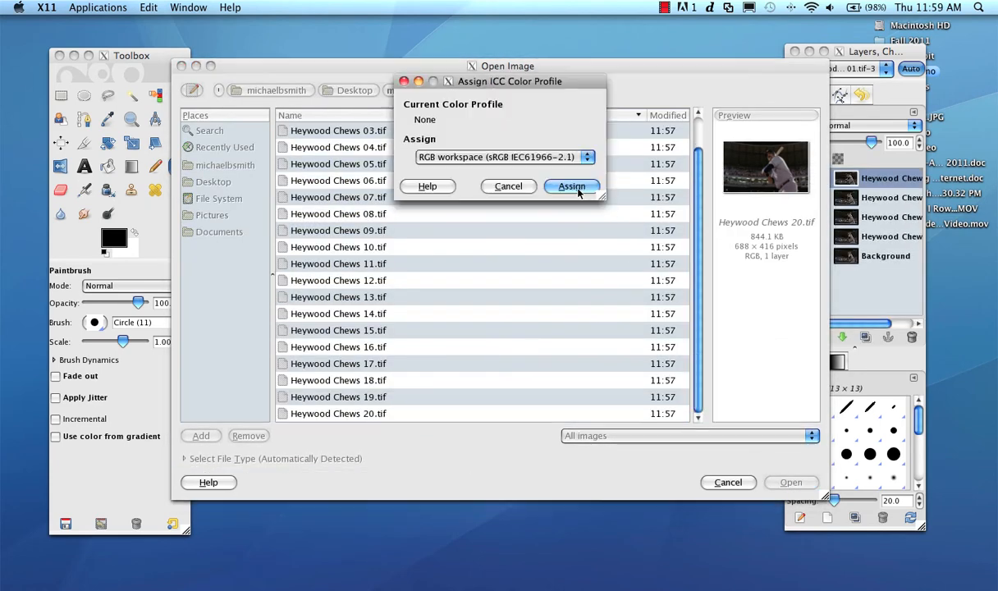
left_click(571, 186)
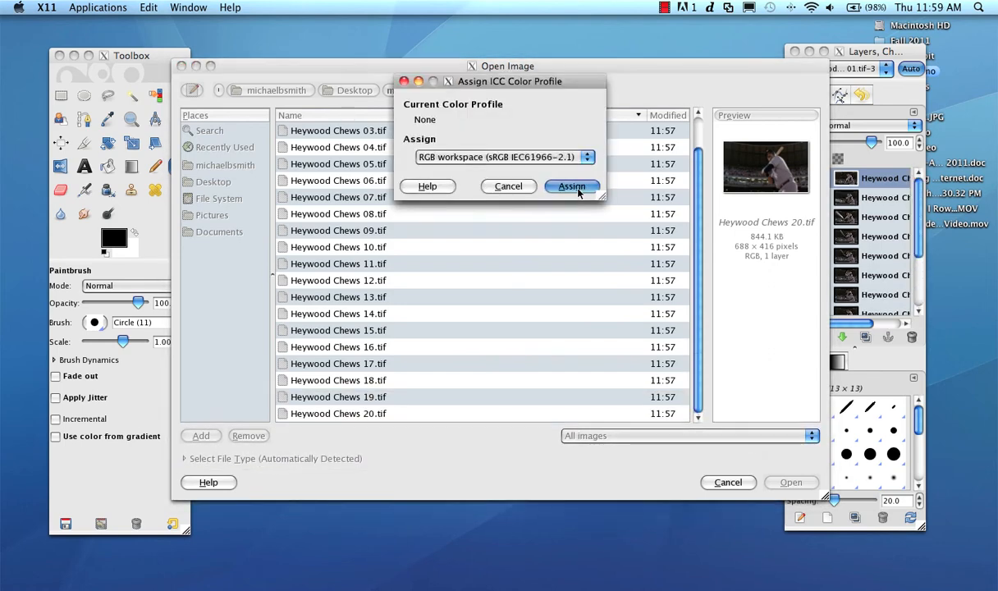
left_click(571, 186)
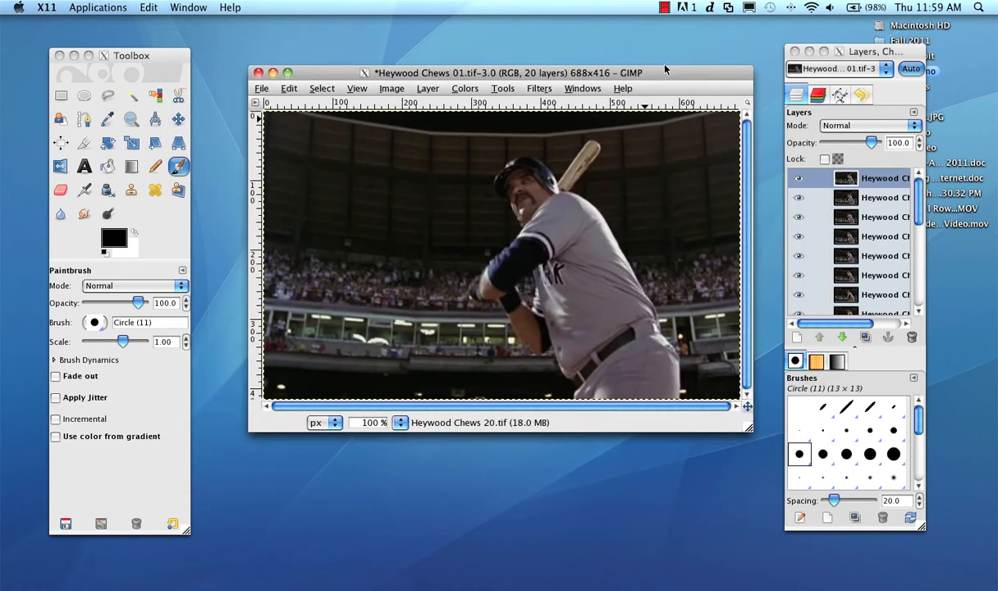
Scale the Heywood Chews image to width 580, keeping proportions for height 351
left_click_drag(505, 72, 482, 67)
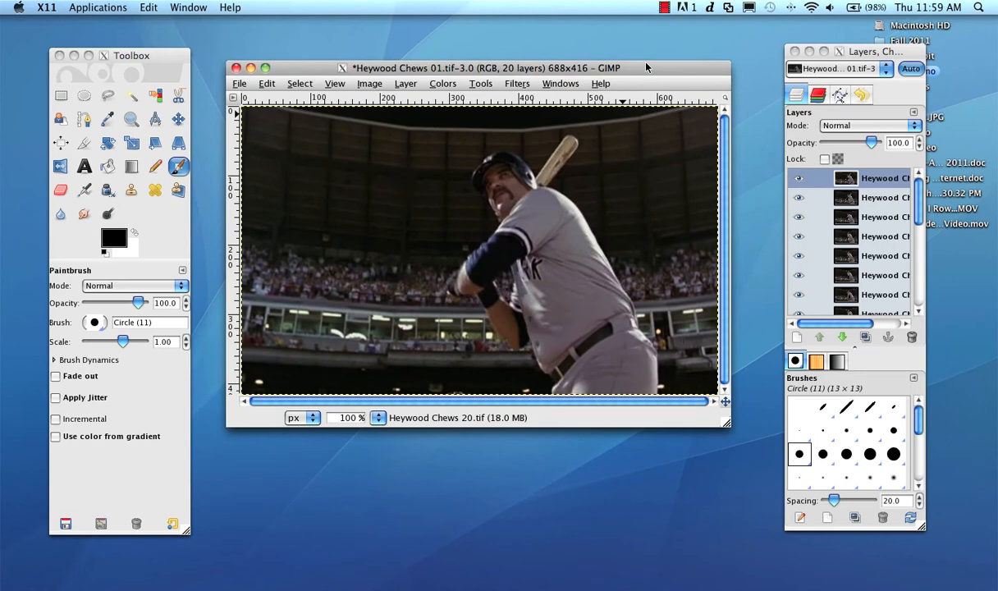
mouse_move(277, 90)
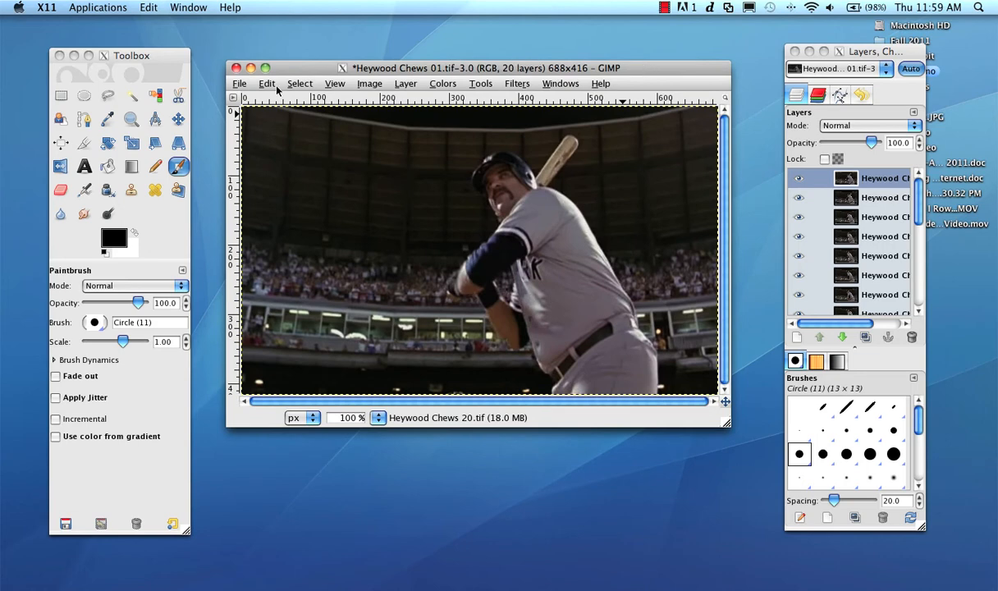
mouse_move(329, 86)
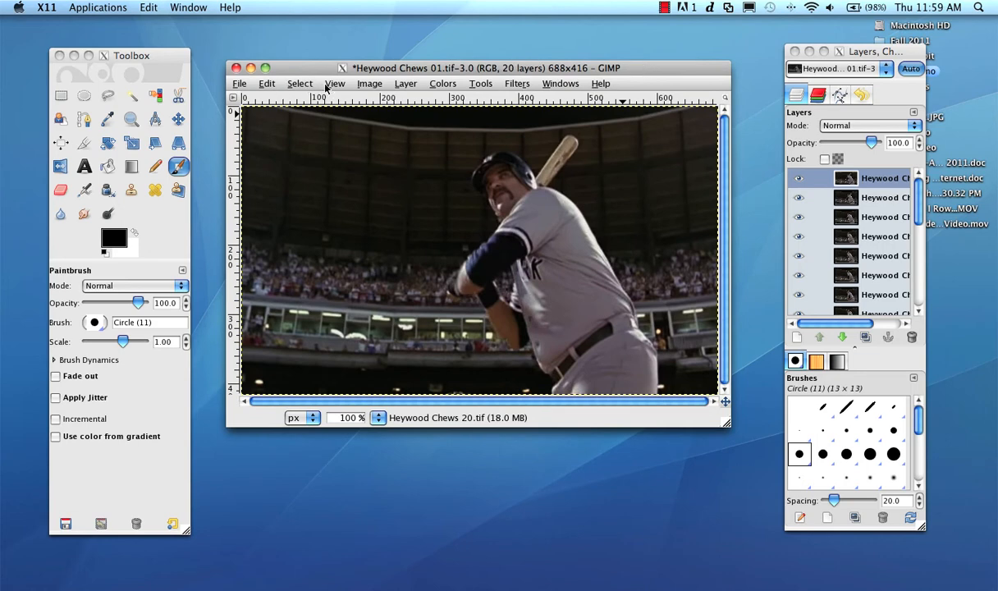
left_click(369, 83)
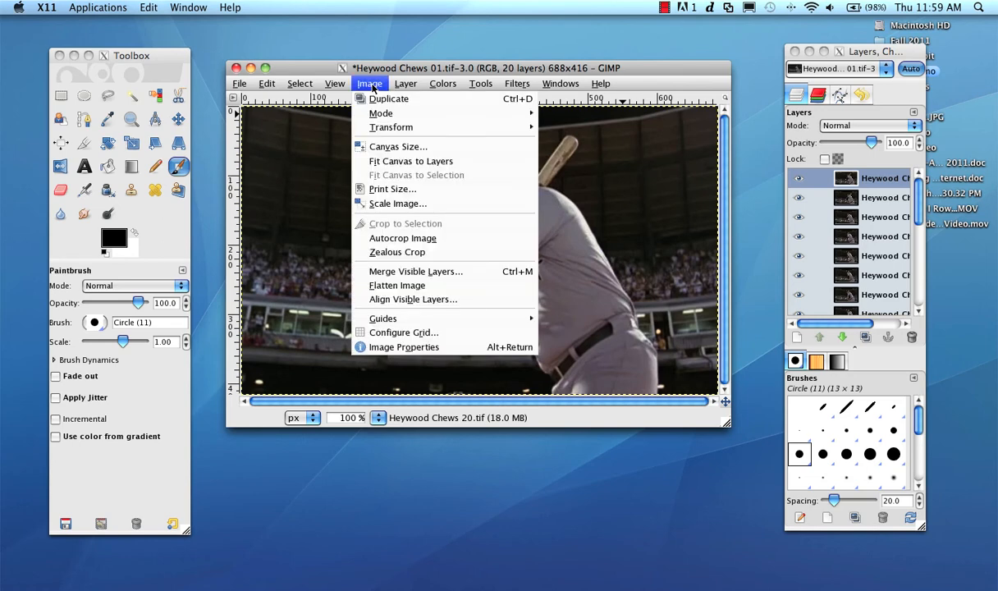
left_click(300, 83)
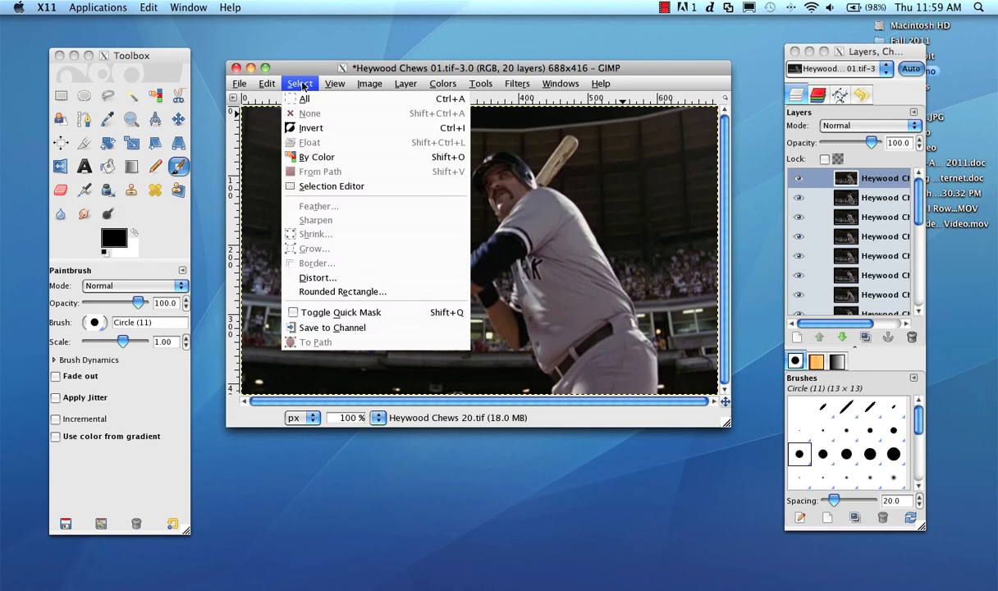
left_click(369, 83)
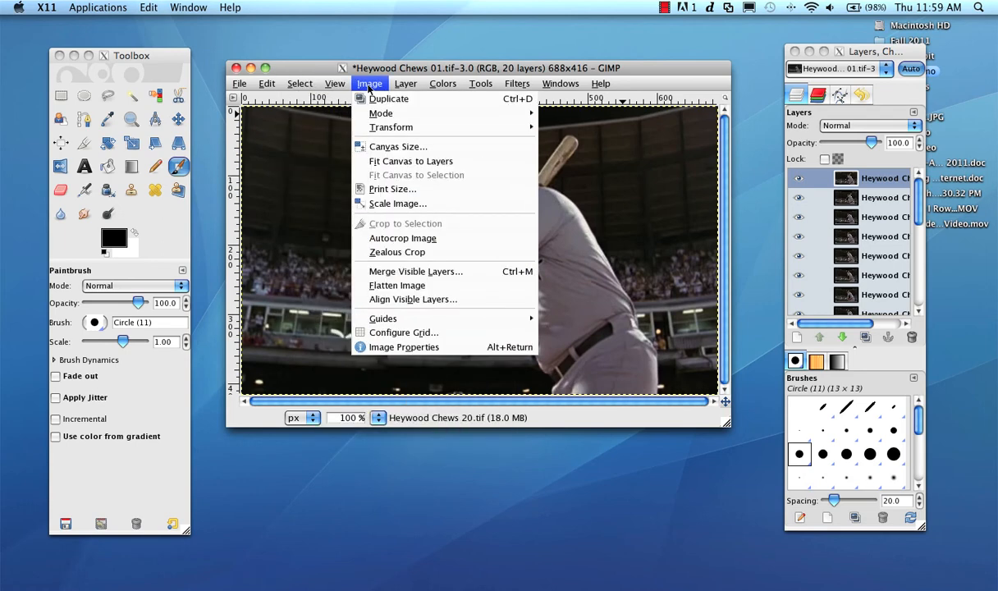
mouse_move(398, 146)
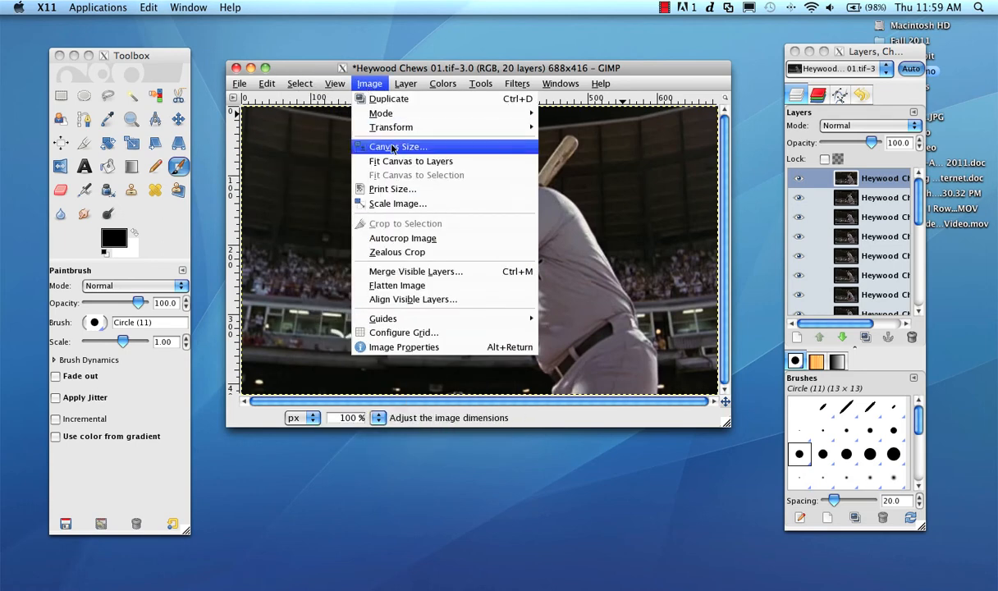
mouse_move(398, 146)
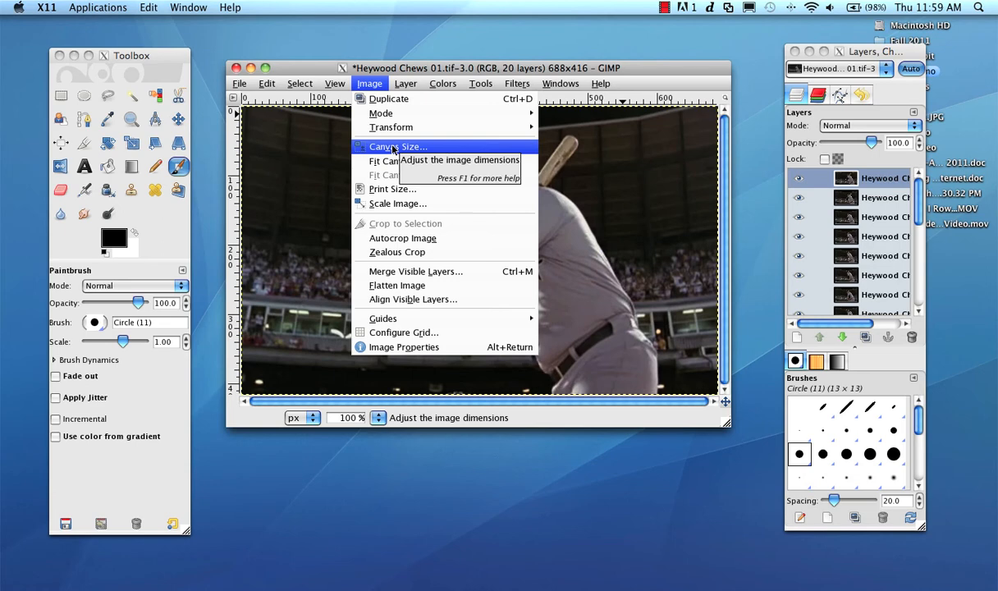
mouse_move(397, 203)
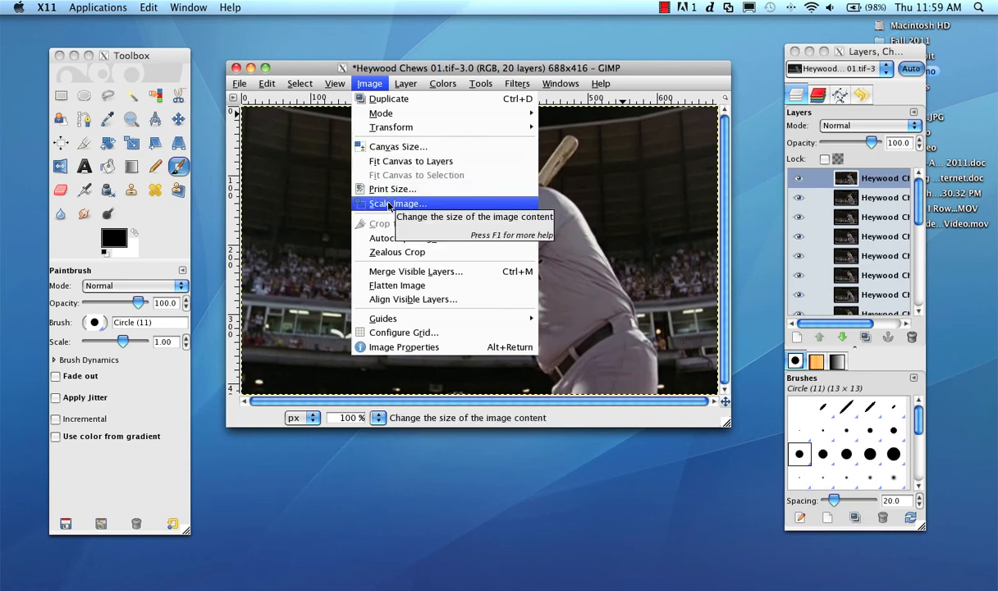
left_click(396, 204)
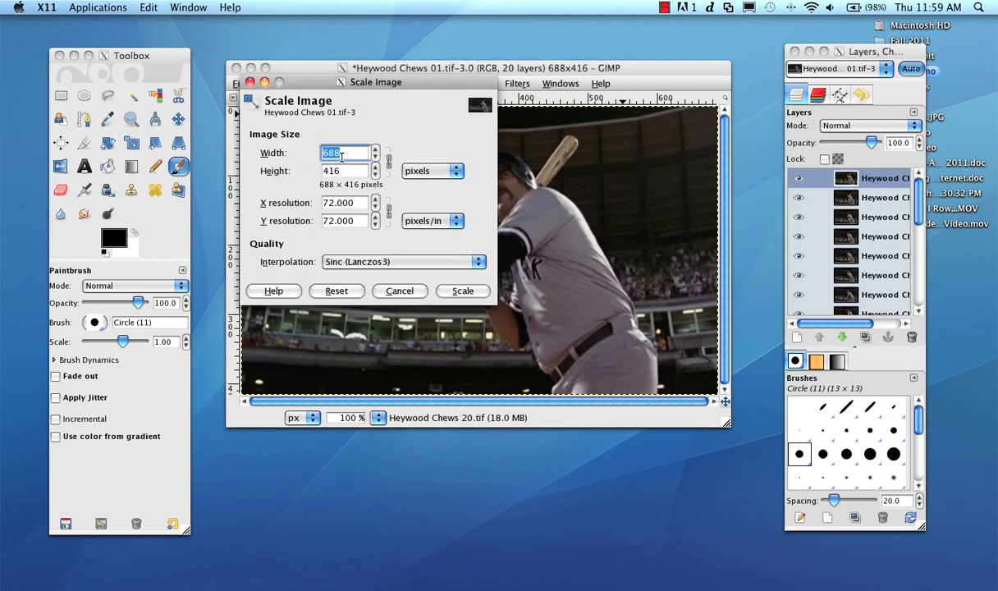
type("580")
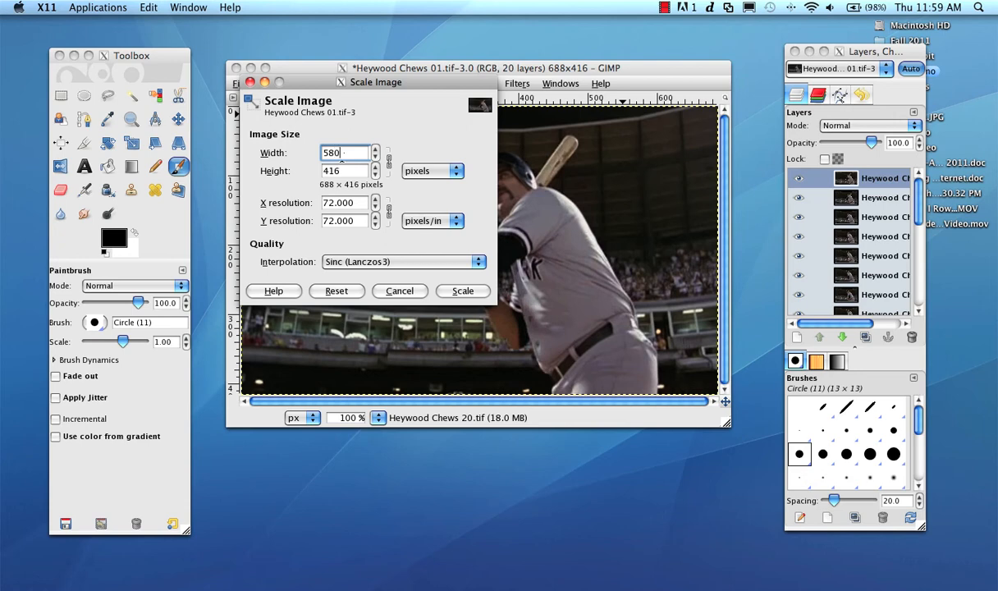
mouse_move(444, 109)
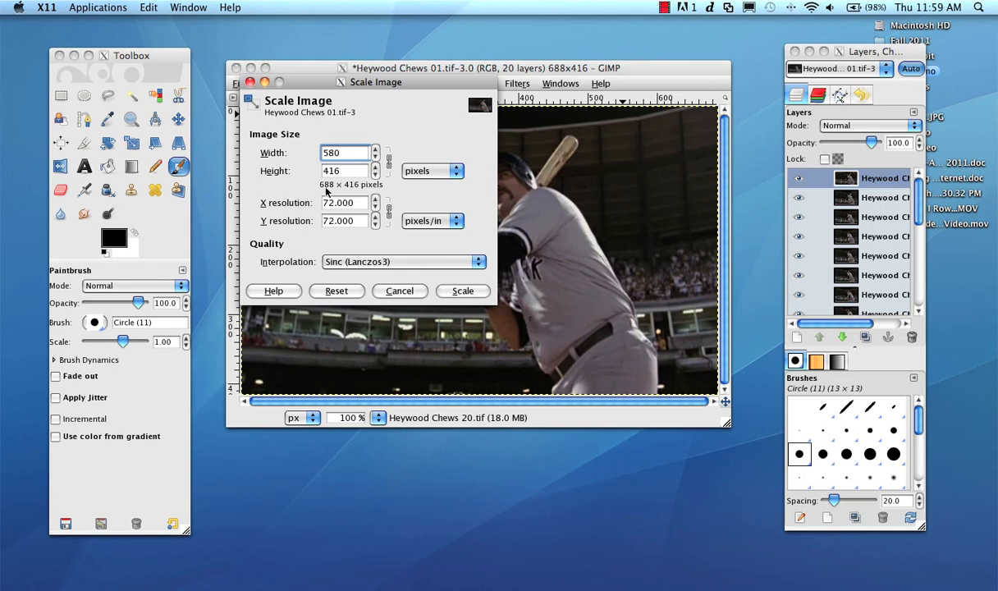
left_click(344, 152)
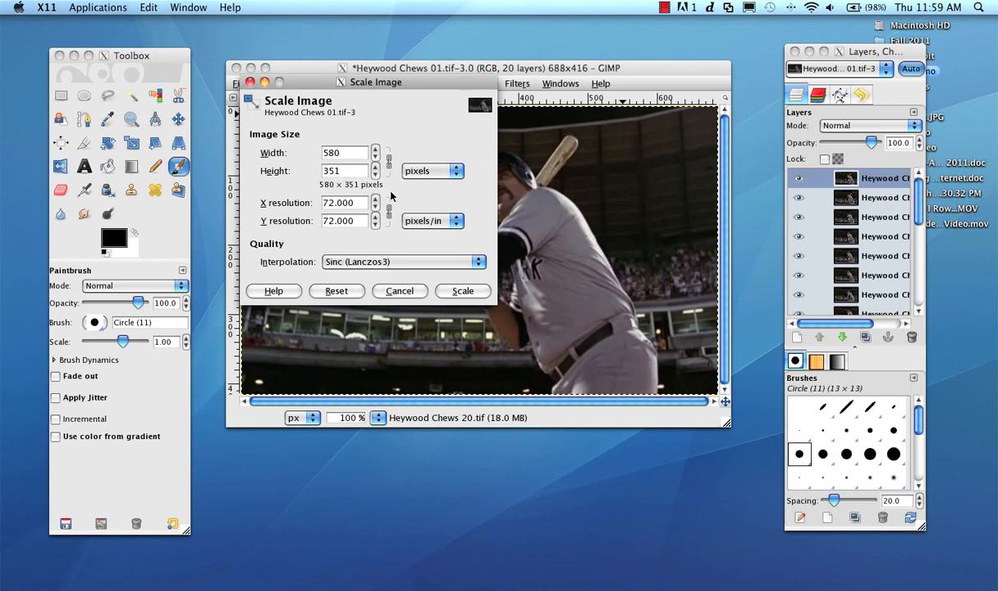
left_click(462, 291)
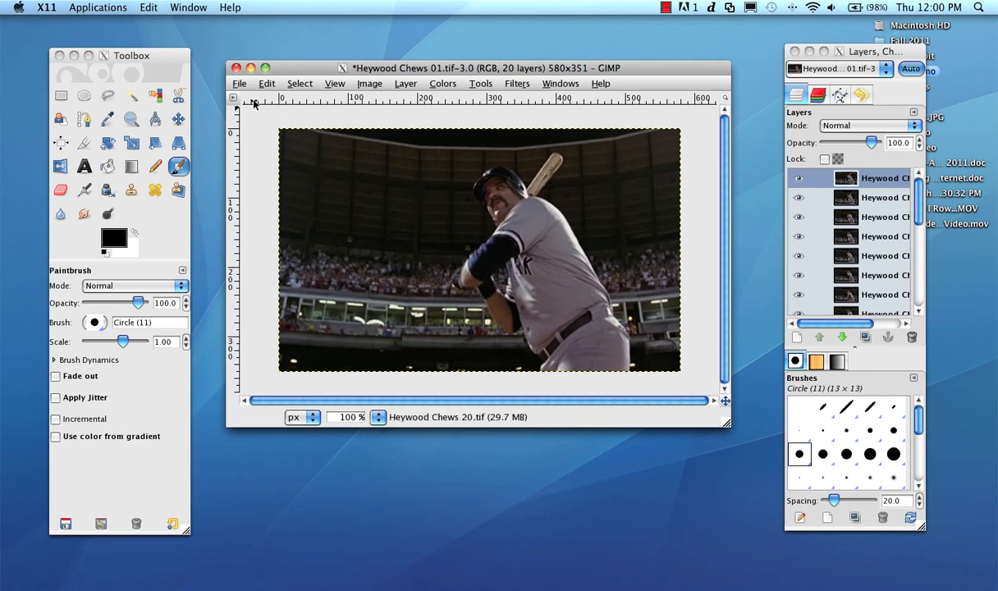
Save the image as Heywood Chews.gif with GIF image chosen as the file type
left_click(239, 83)
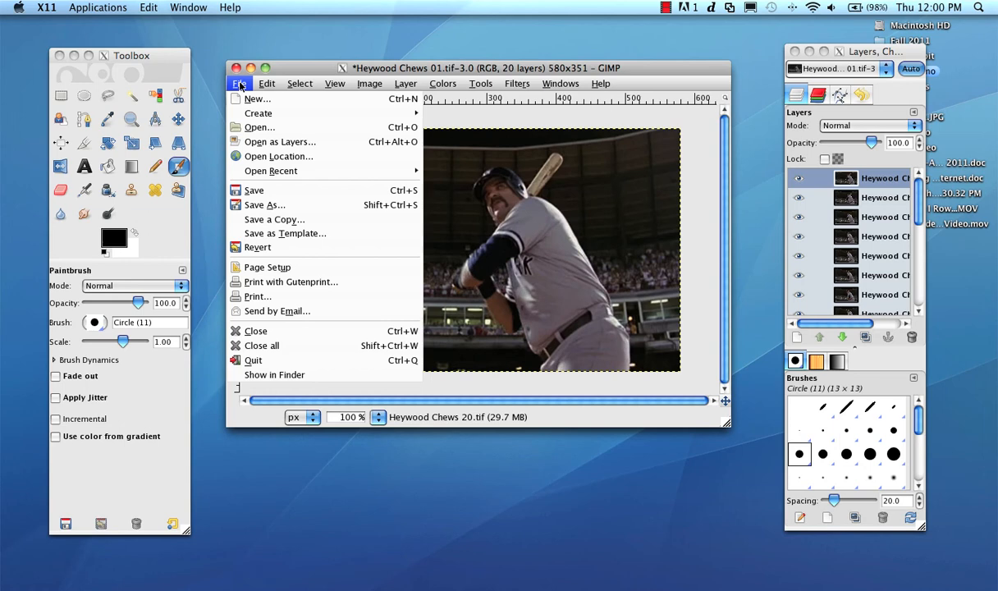
left_click(263, 204)
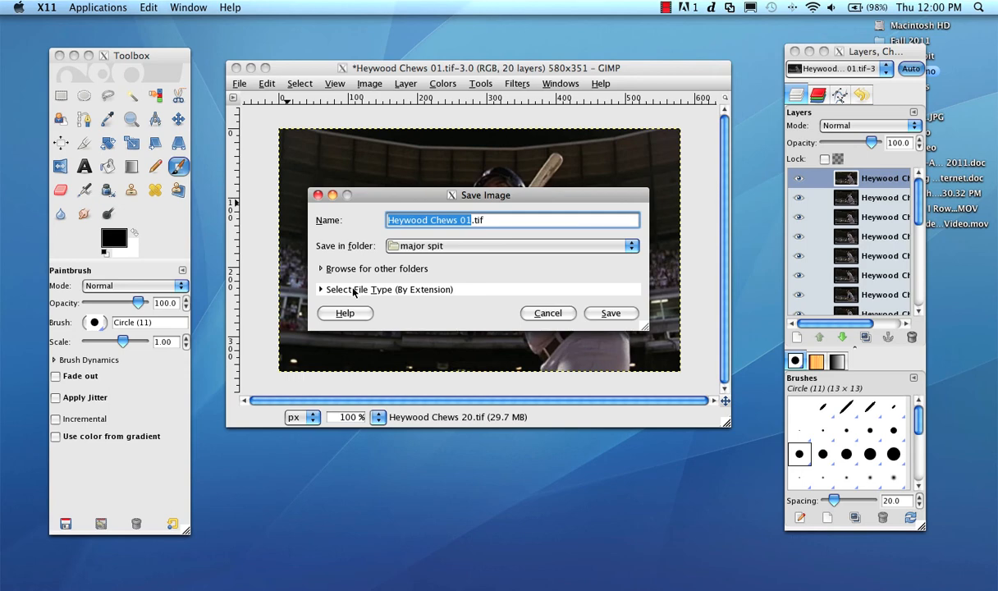
mouse_move(374, 292)
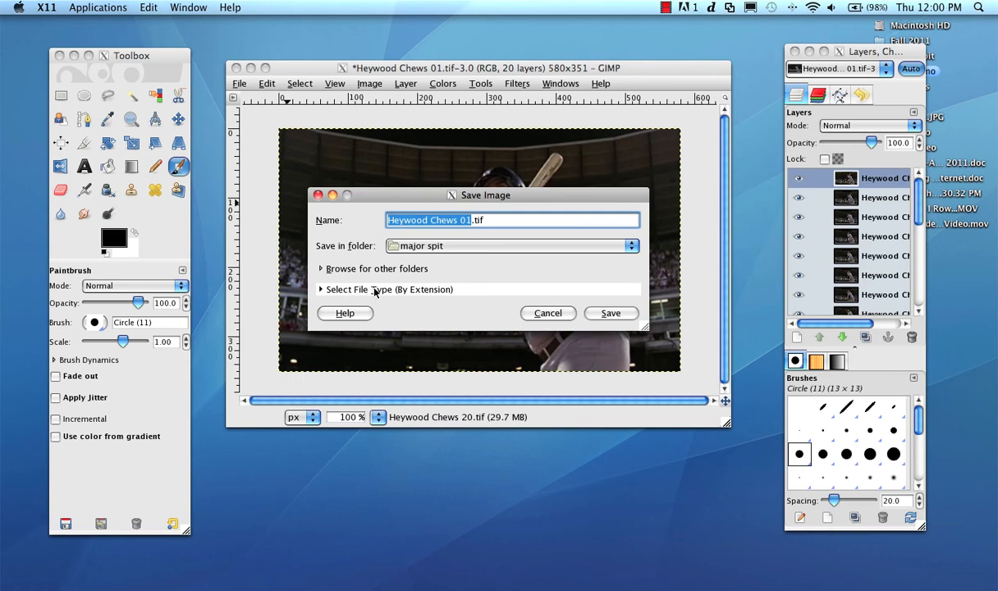
left_click(387, 289)
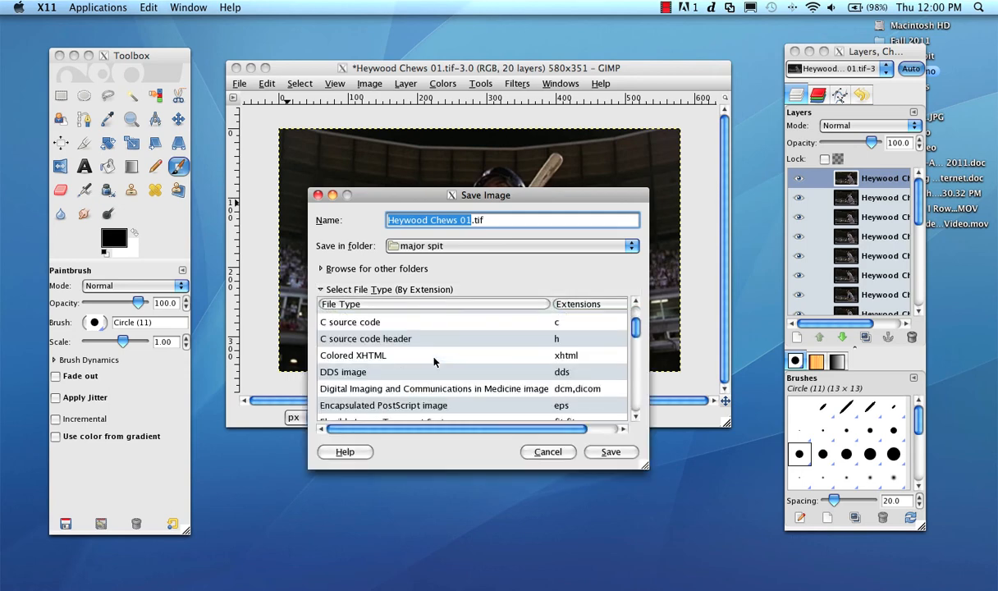
left_click(340, 357)
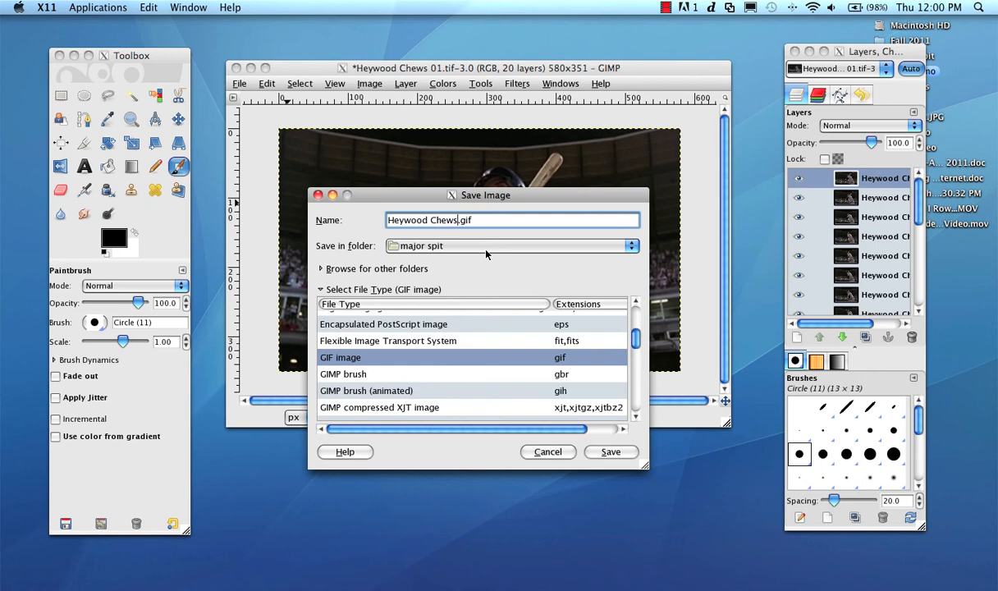
mouse_move(571, 314)
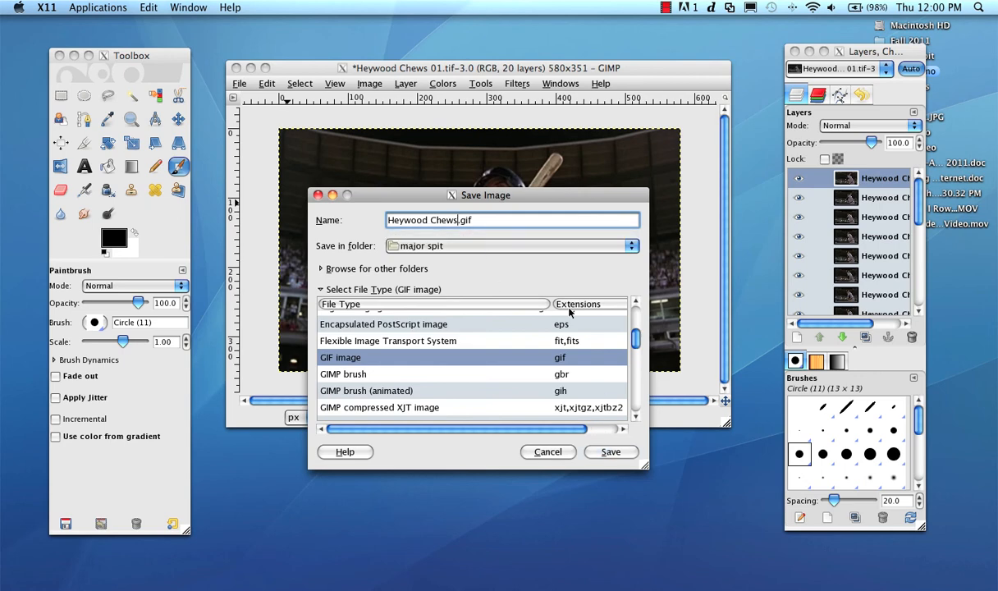
mouse_move(580, 275)
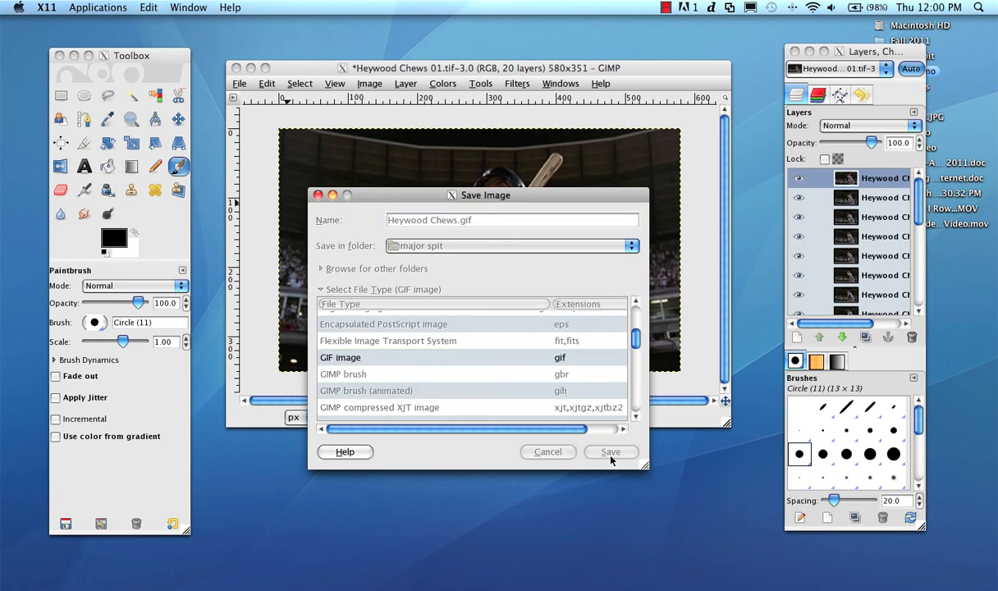
left_click(610, 451)
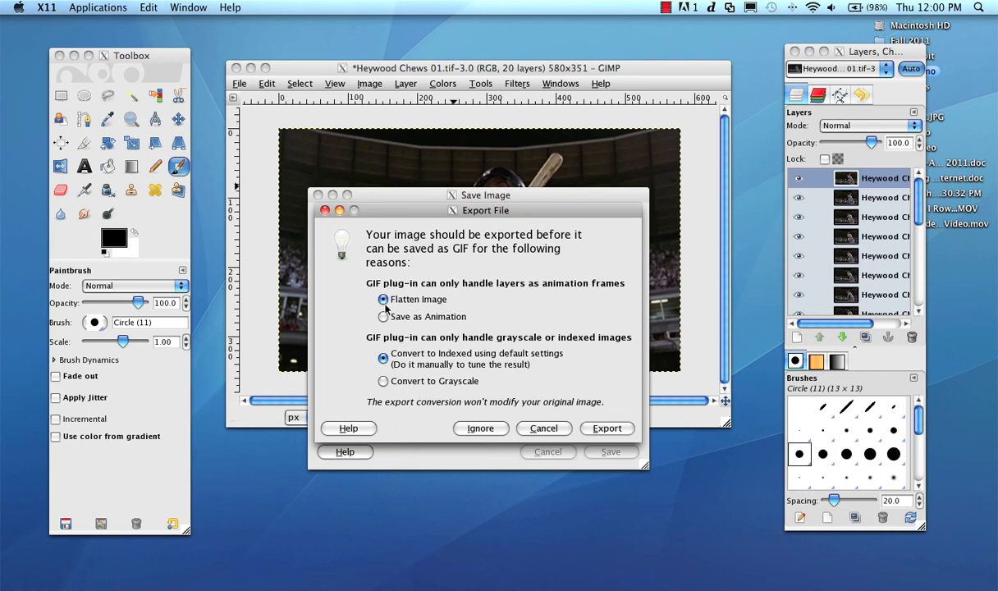
Export as animation with GIF comment unticked and Loop forever kept on
left_click(384, 316)
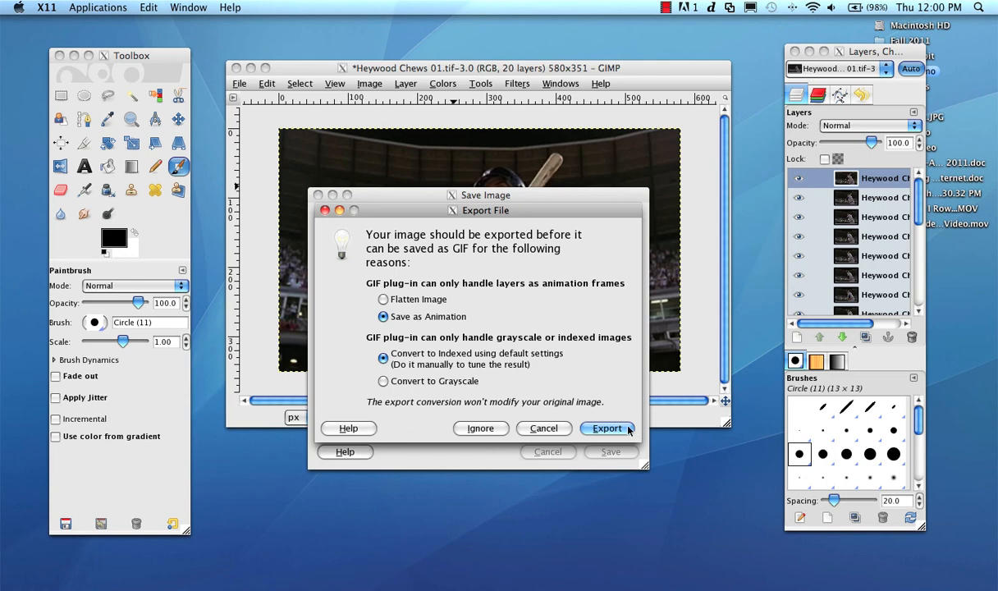
left_click(606, 427)
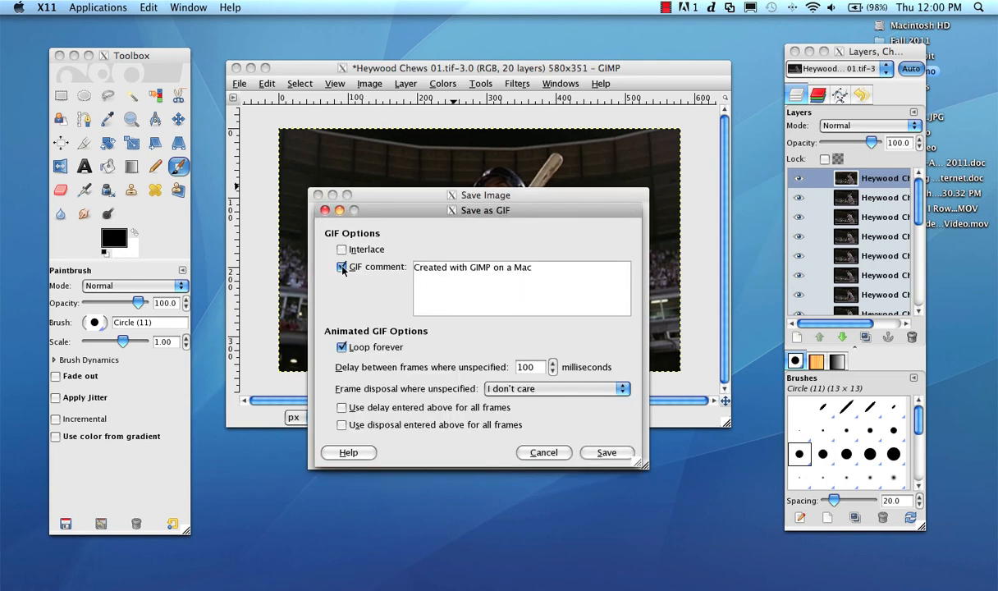
left_click(341, 266)
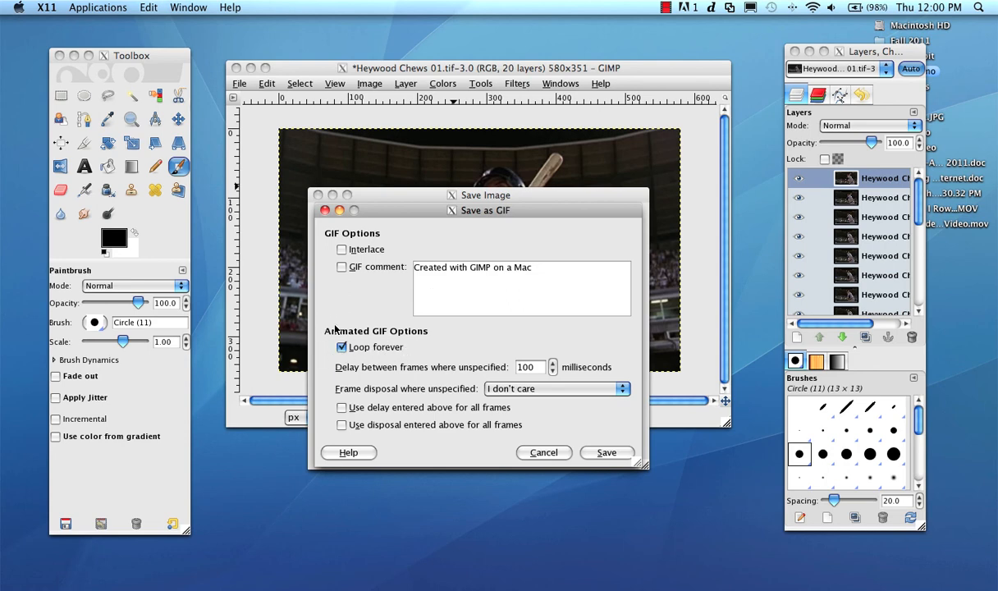
left_click(607, 453)
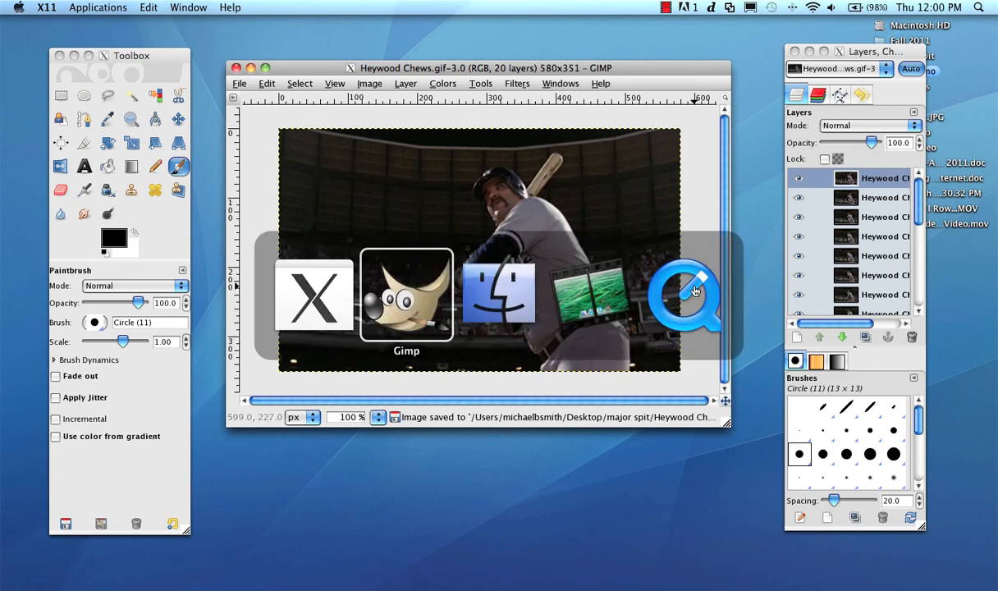
In Finder, locate Heywood Chews.gif in Desktop > major spit, check its info, and open it
left_click(498, 293)
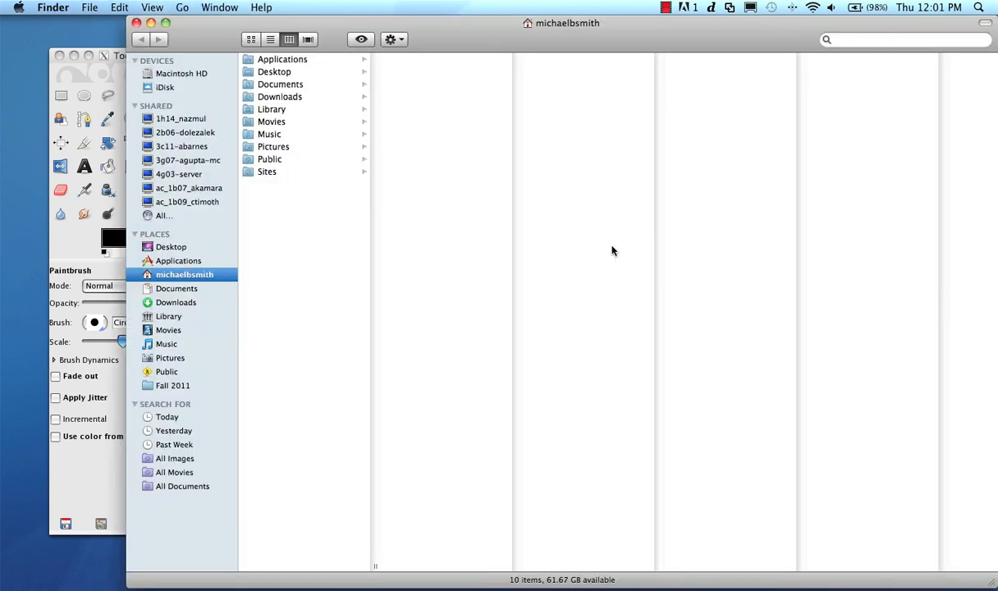
left_click(274, 71)
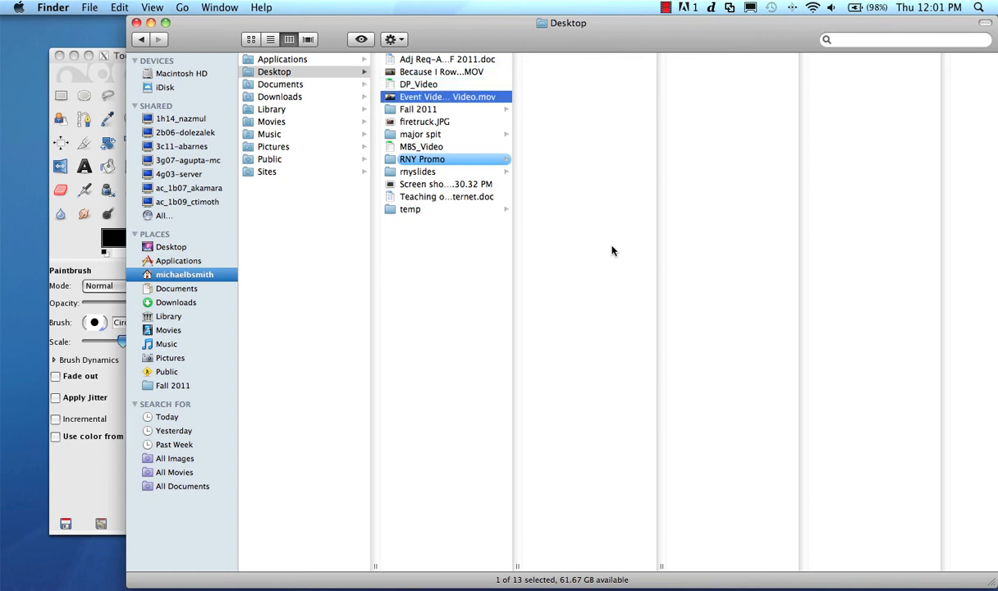
left_click(424, 121)
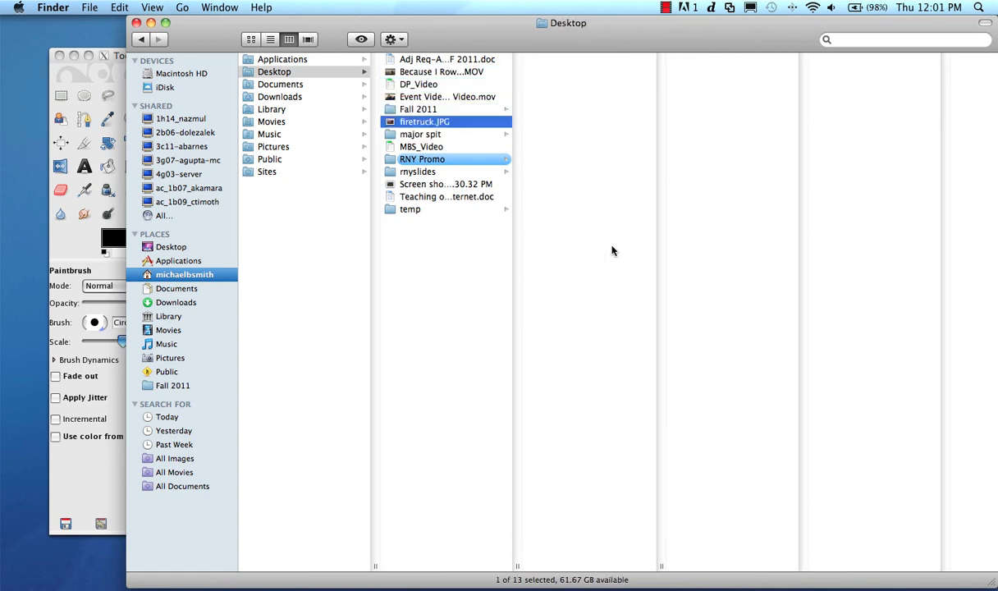
left_click(420, 134)
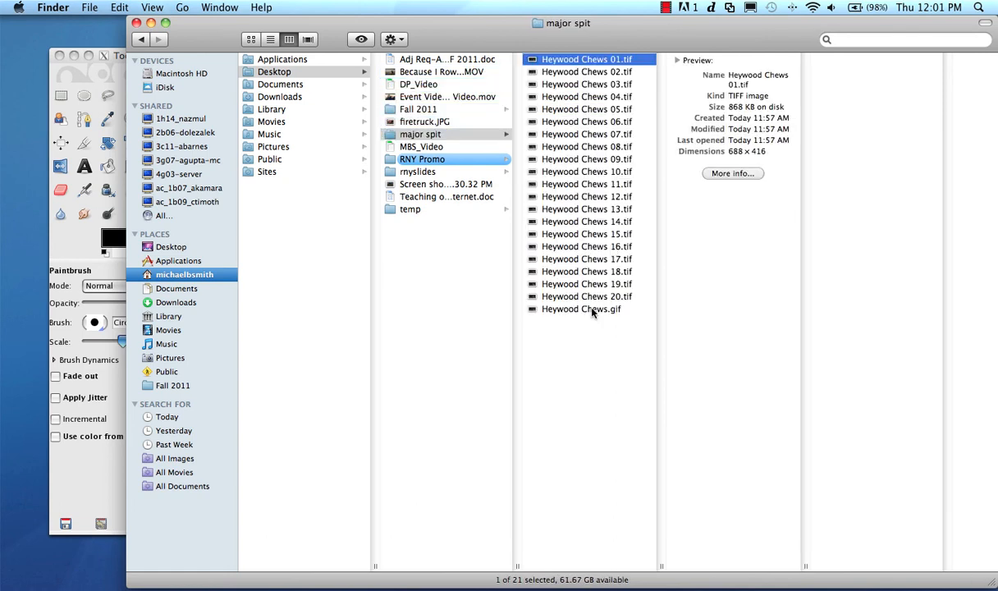
right_click(581, 309)
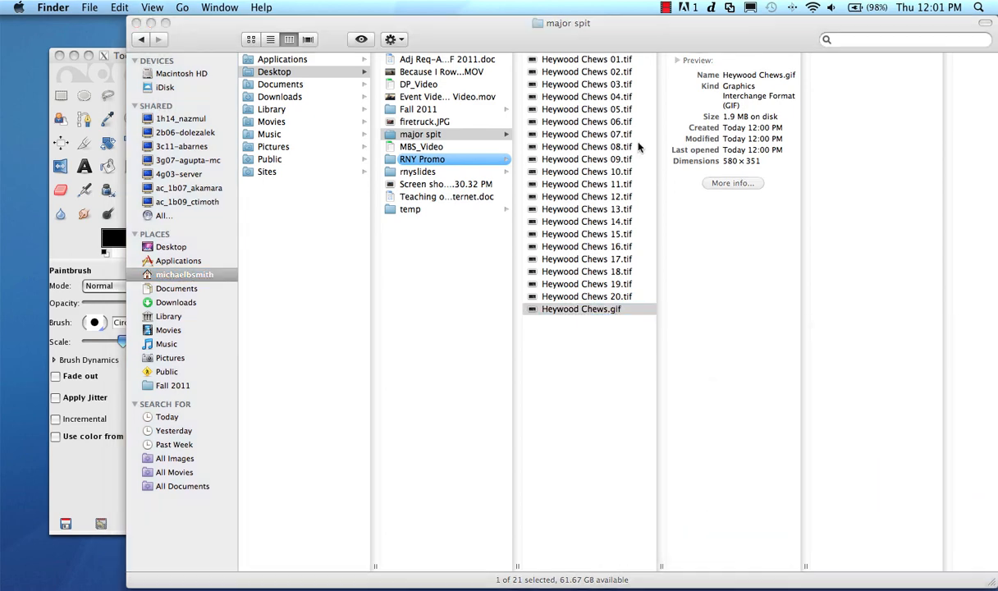
double_click(581, 308)
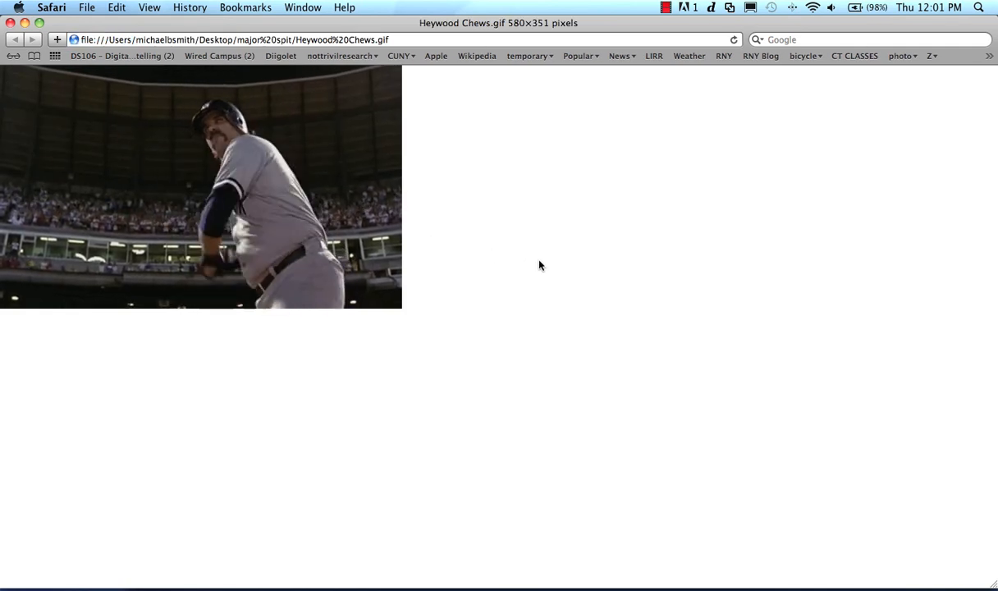
mouse_move(492, 228)
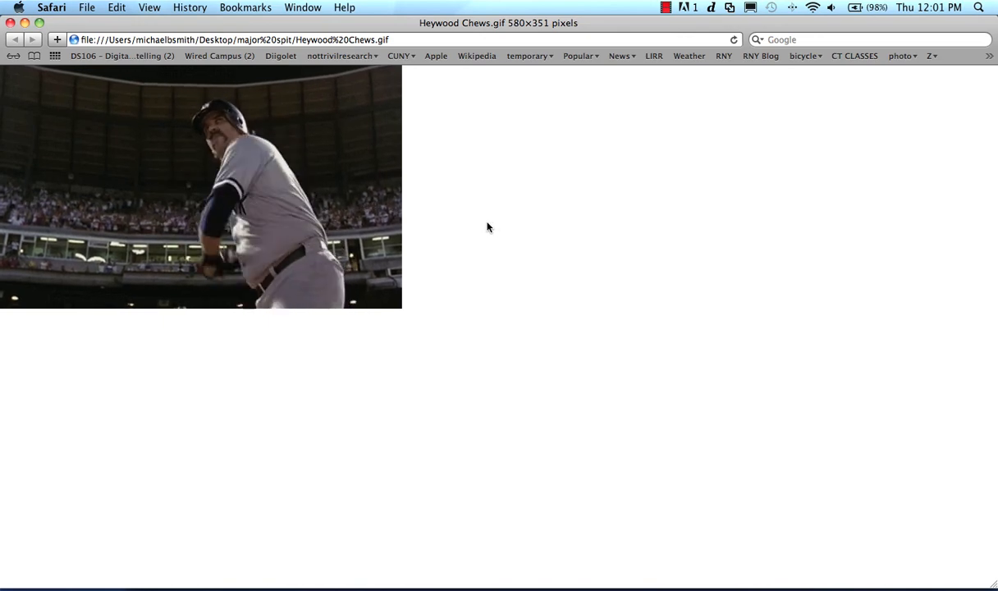
mouse_move(457, 175)
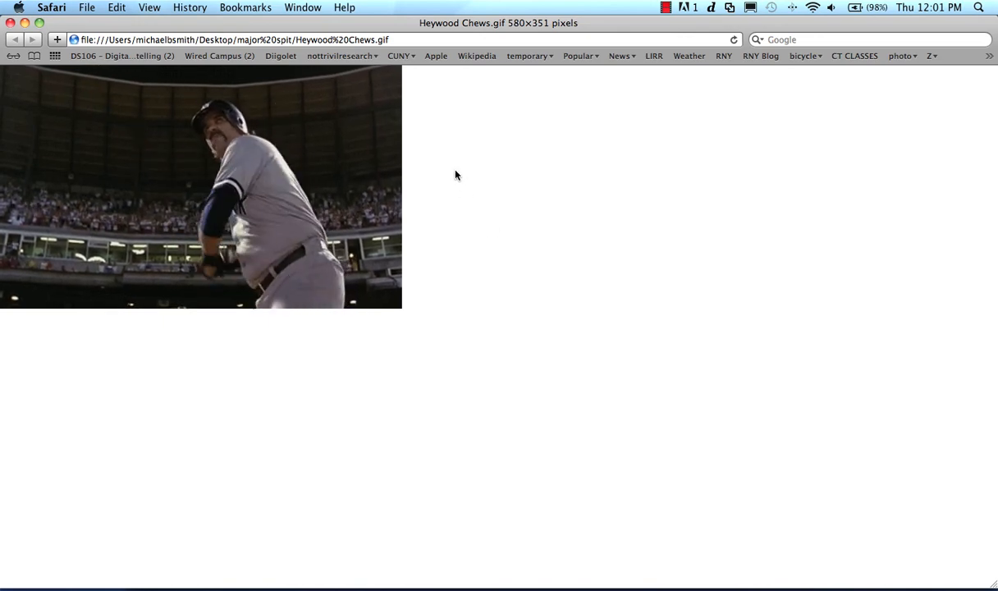